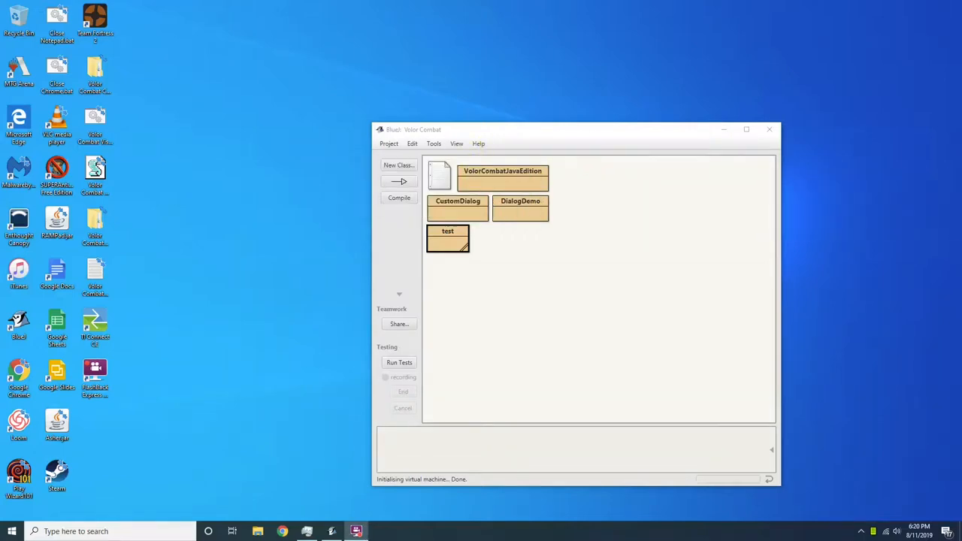
pyautogui.moveTo(533, 117)
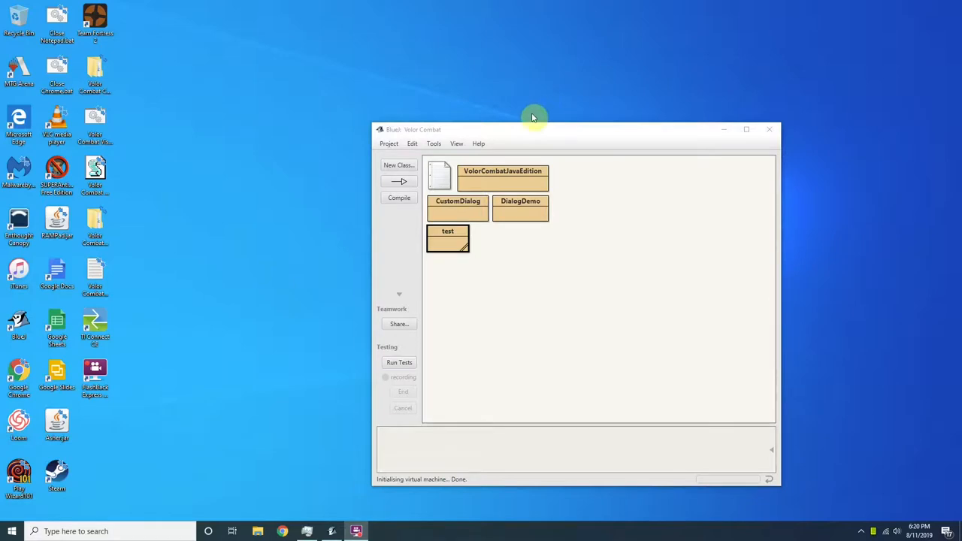
pyautogui.moveTo(308, 47)
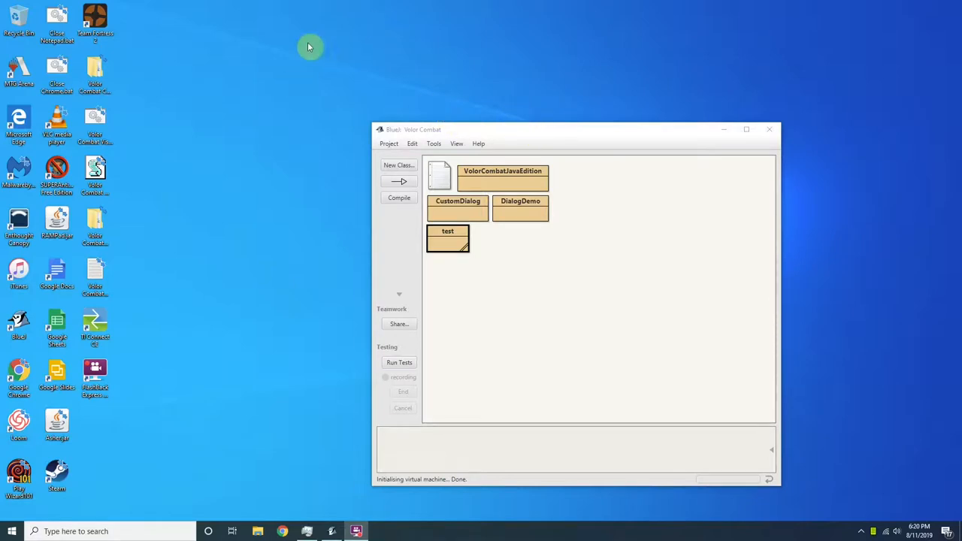
pyautogui.moveTo(372, 125)
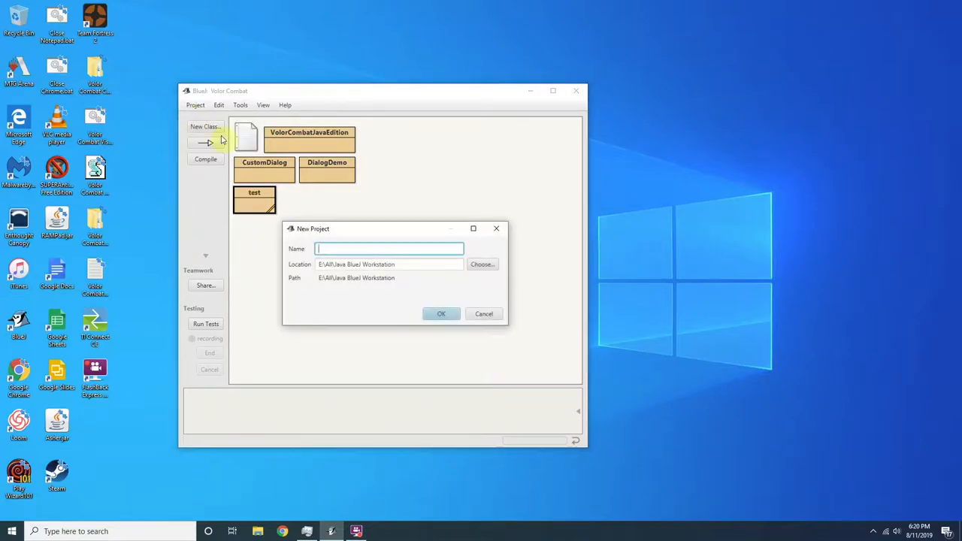
# Step: Abandon a first attempt at naming a Hello World project in BlueJ
pyautogui.write('Hw')
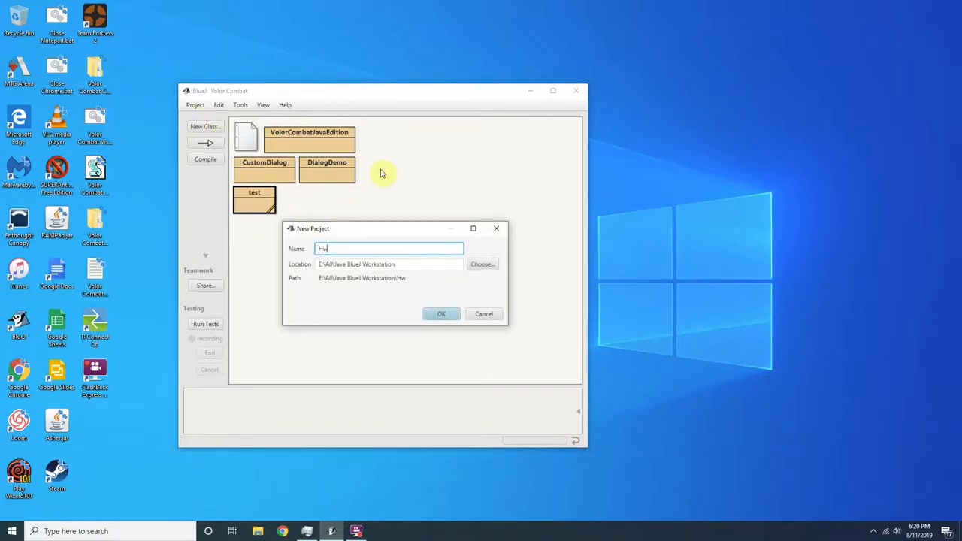
pyautogui.write('Hello W')
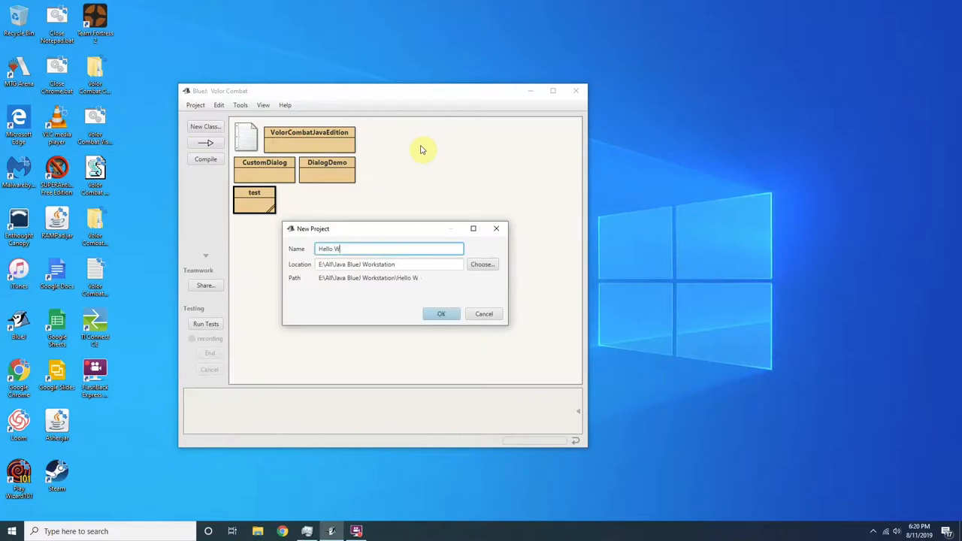
pyautogui.write('orld')
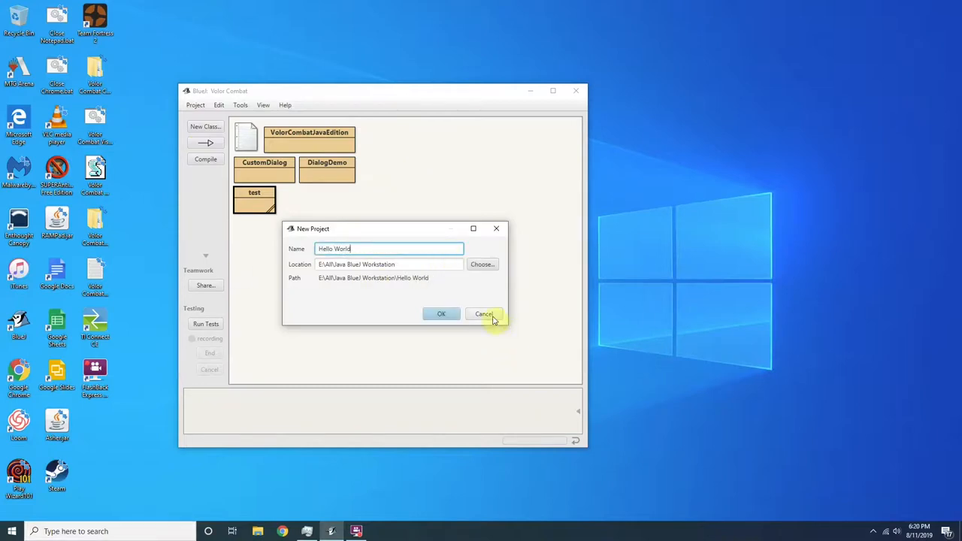
pyautogui.click(484, 314)
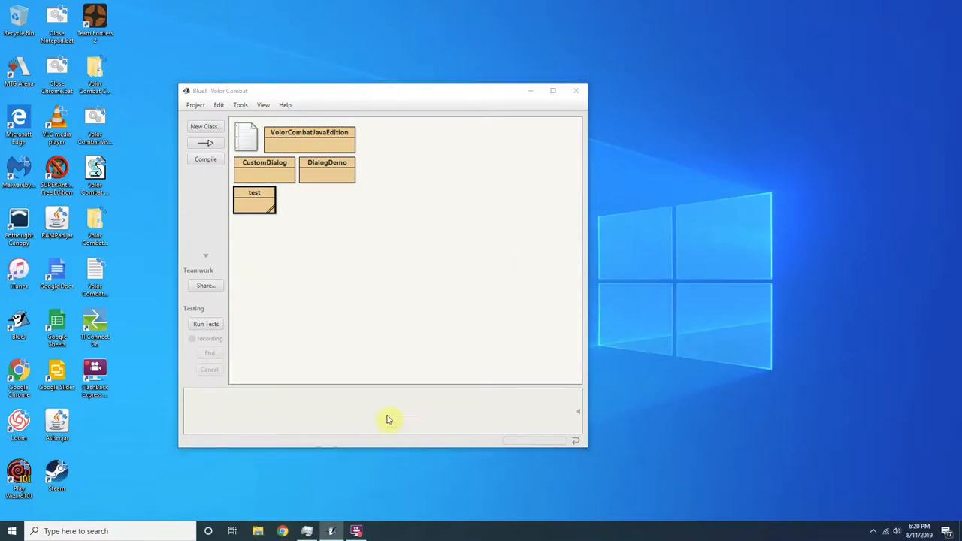
# Step: In File Explorer, create a Learn To Code folder under E:\All with a Java folder inside
pyautogui.click(258, 531)
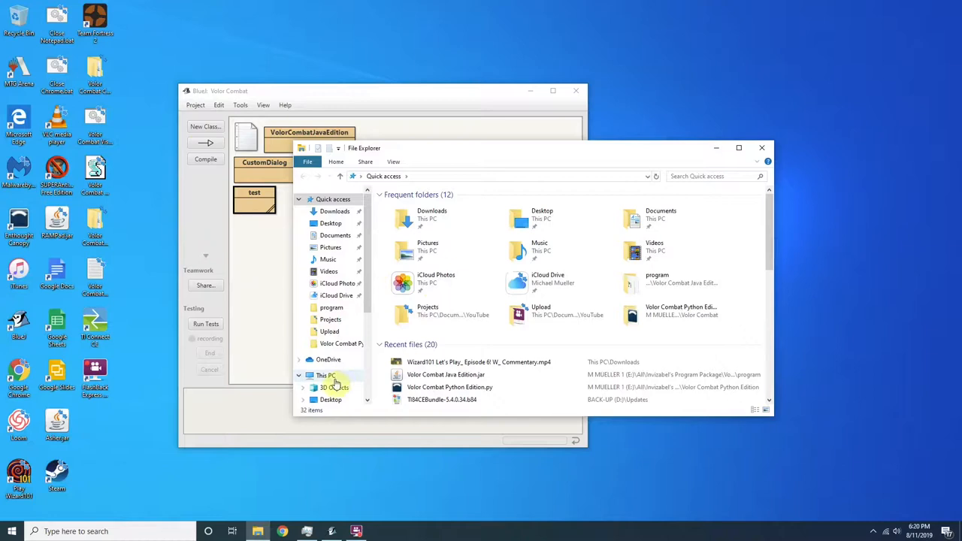
pyautogui.click(325, 376)
pyautogui.write('Teac')
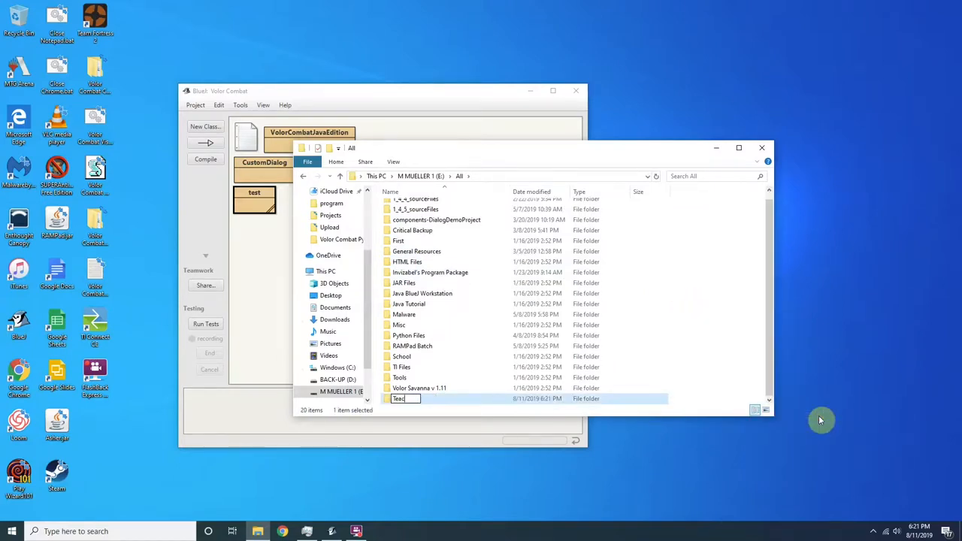
pyautogui.press('Return')
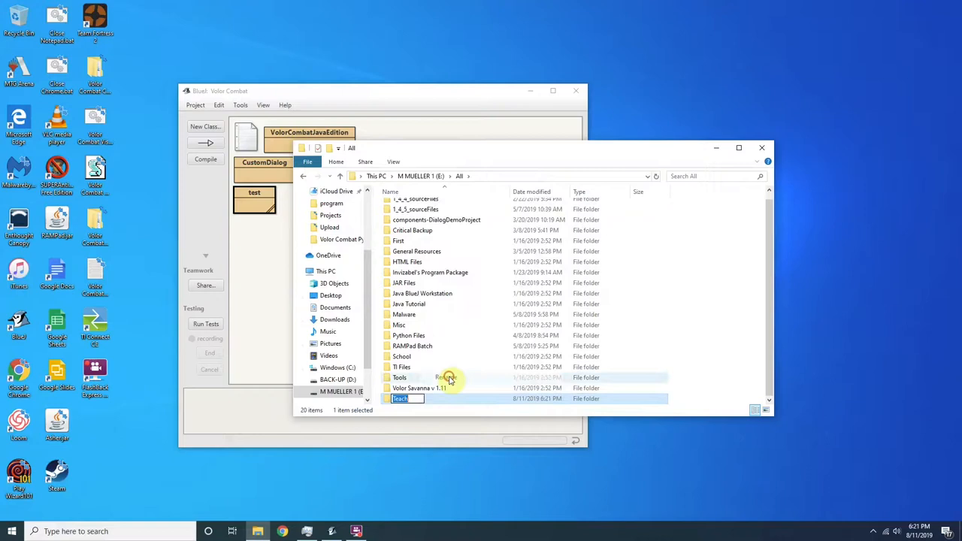
pyautogui.write('Lear')
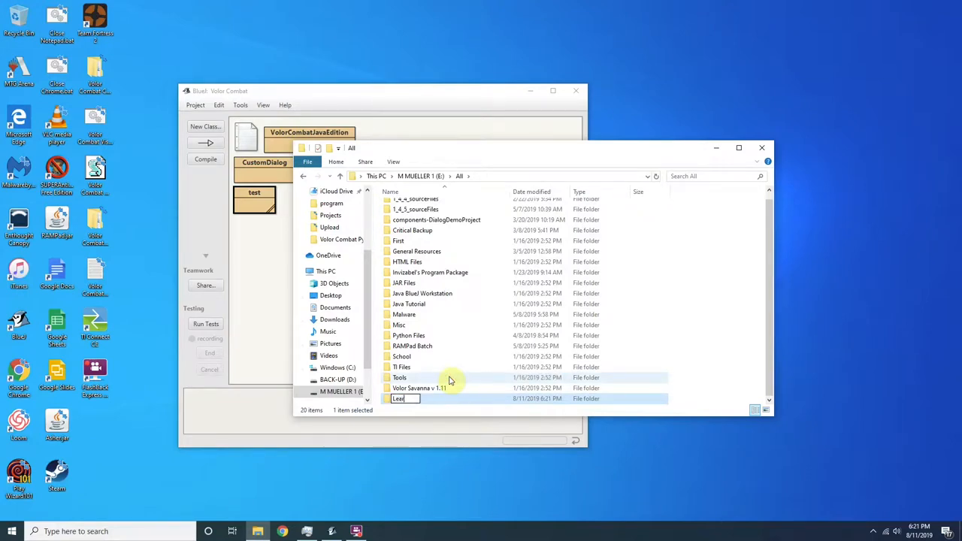
pyautogui.write('n s')
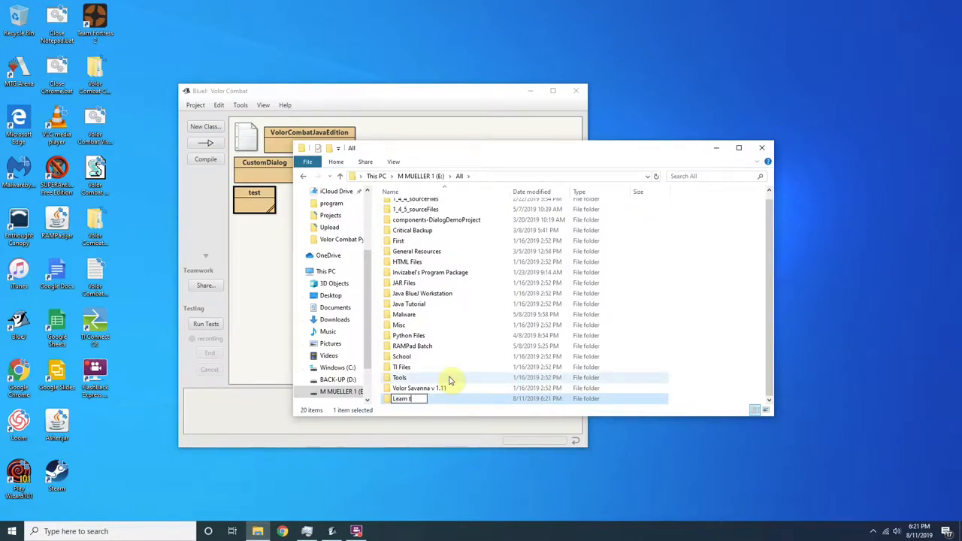
pyautogui.write('To')
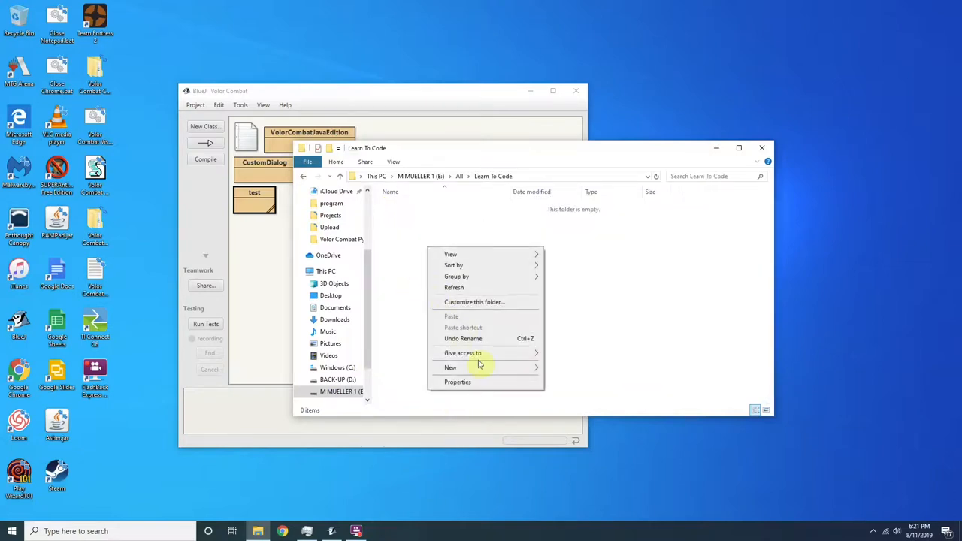
pyautogui.click(451, 367)
pyautogui.write('Java')
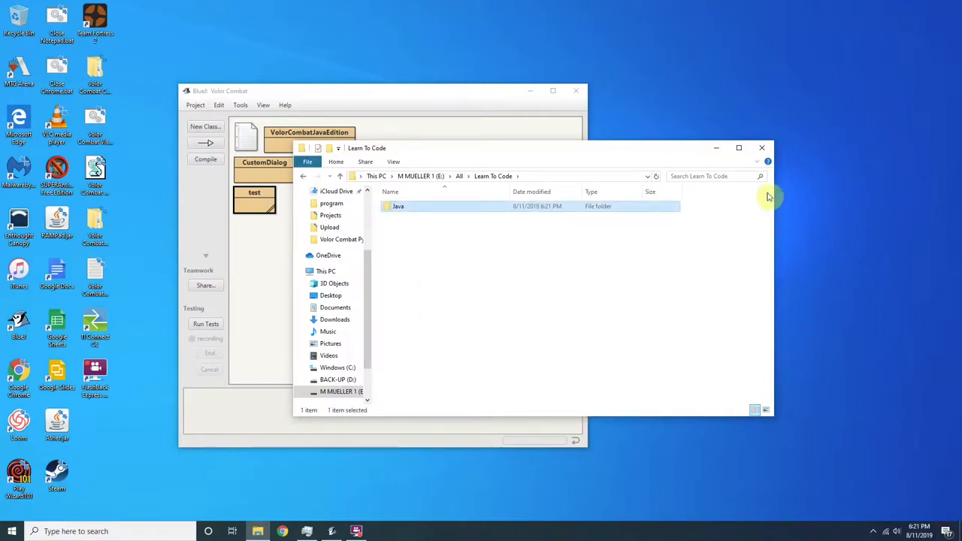
# Step: Start a new BlueJ project and browse its location chooser back to the All folder
pyautogui.click(196, 106)
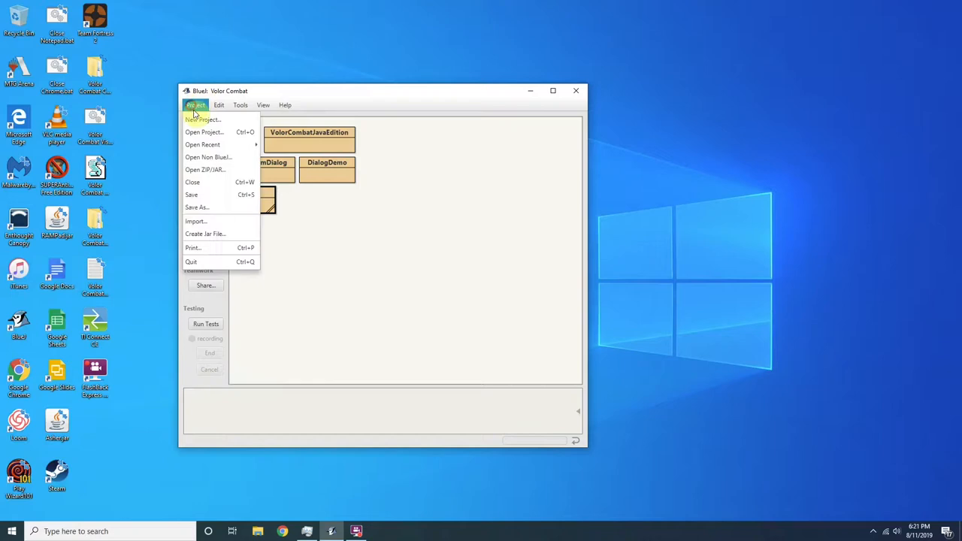
pyautogui.click(203, 120)
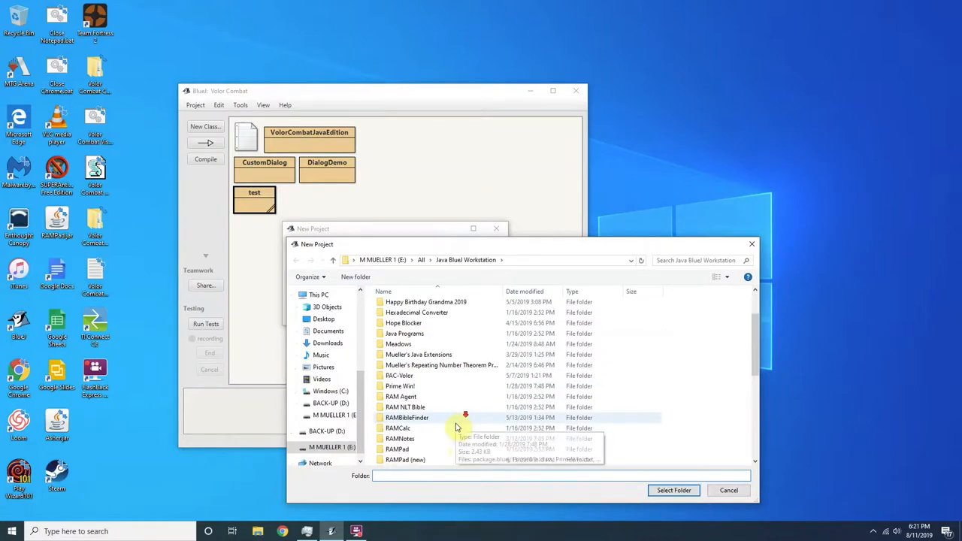
pyautogui.scroll(-3)
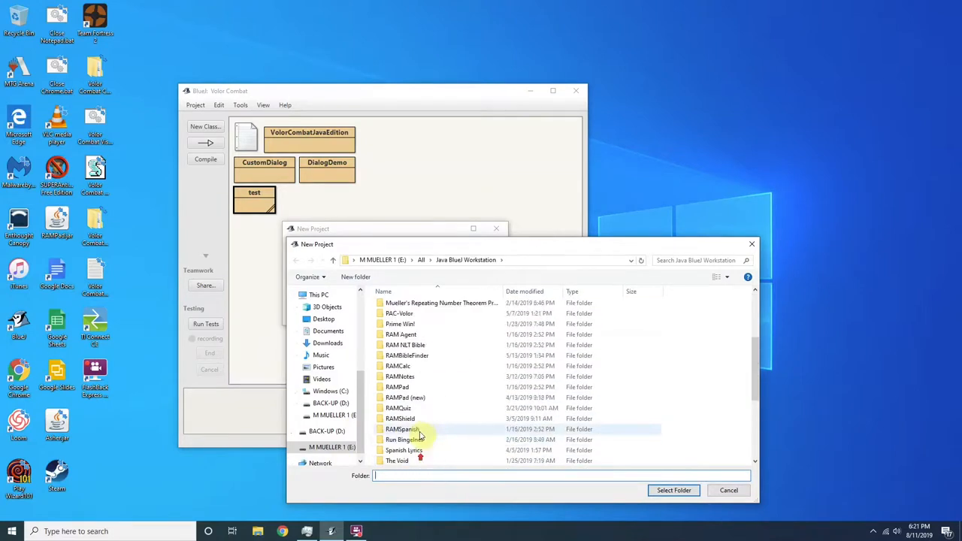
pyautogui.click(333, 448)
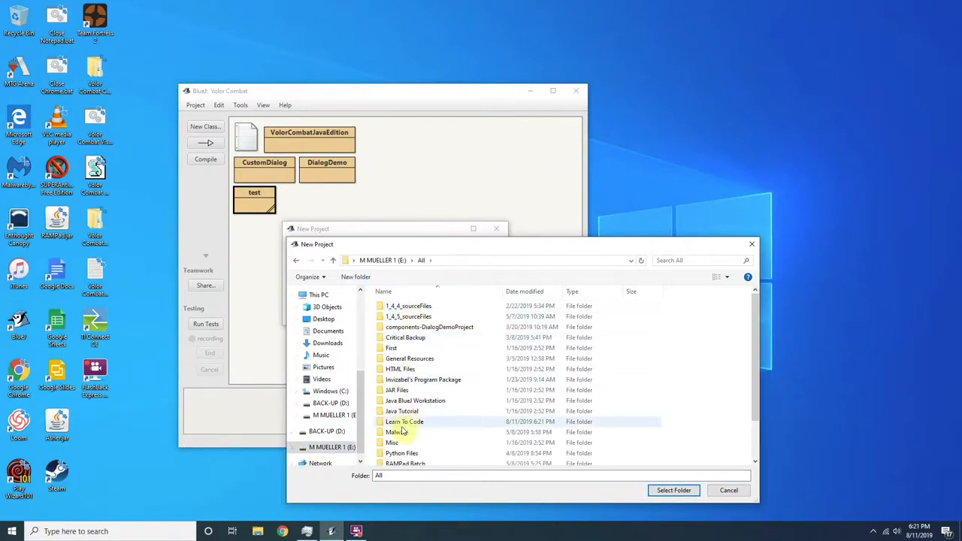
# Step: Select E:\All\Learn To Code\Java as the new project's location
pyautogui.scroll(-3)
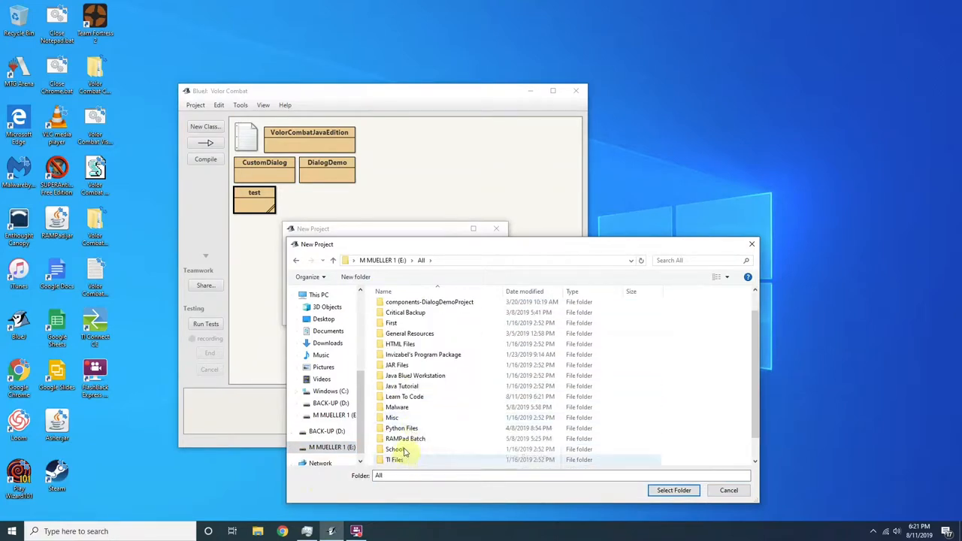
pyautogui.doubleClick(404, 397)
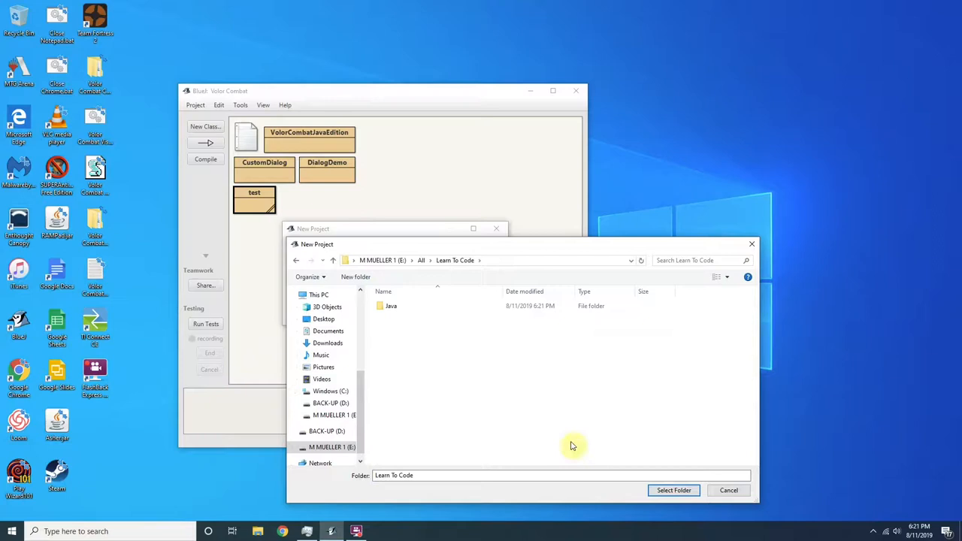
pyautogui.doubleClick(391, 307)
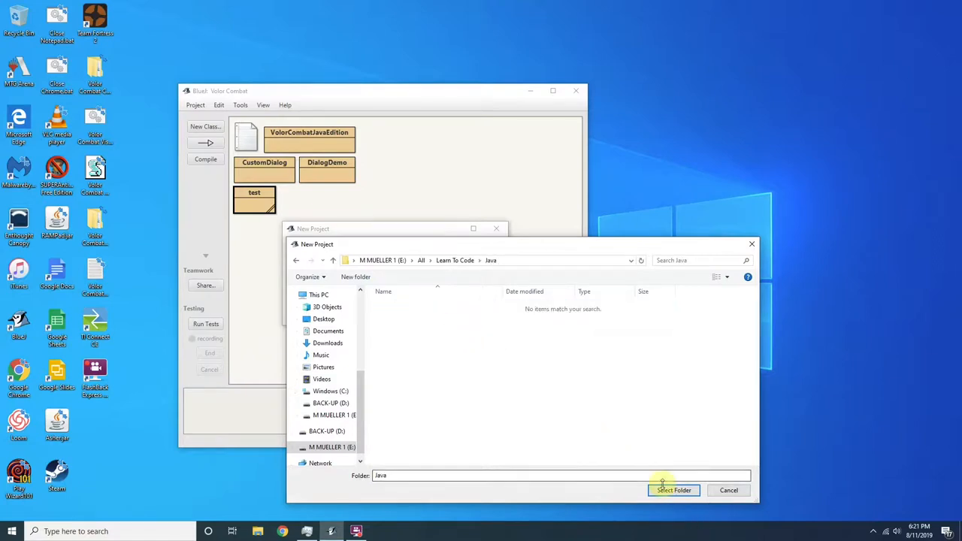
pyautogui.click(673, 490)
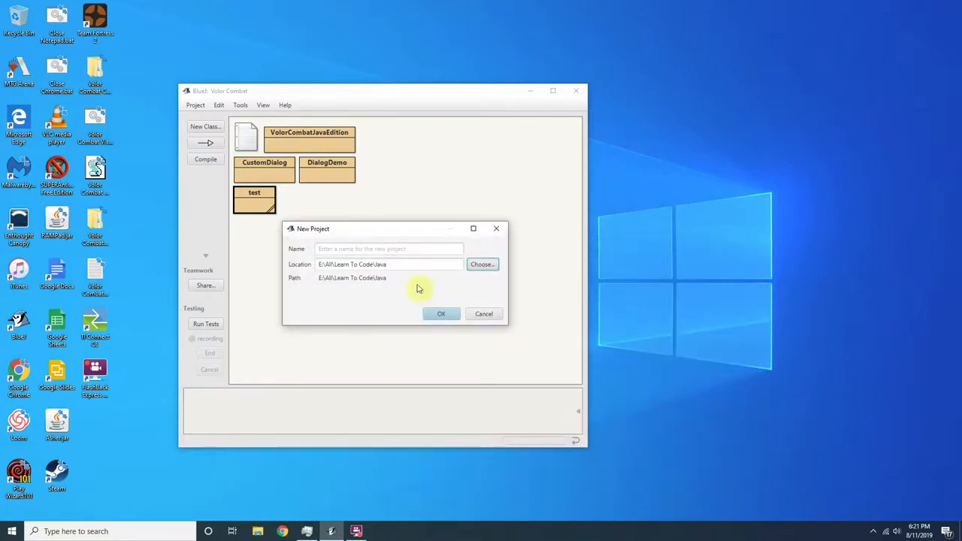
# Step: Name the new project Hello World and create it in the Java folder
pyautogui.write('Hel')
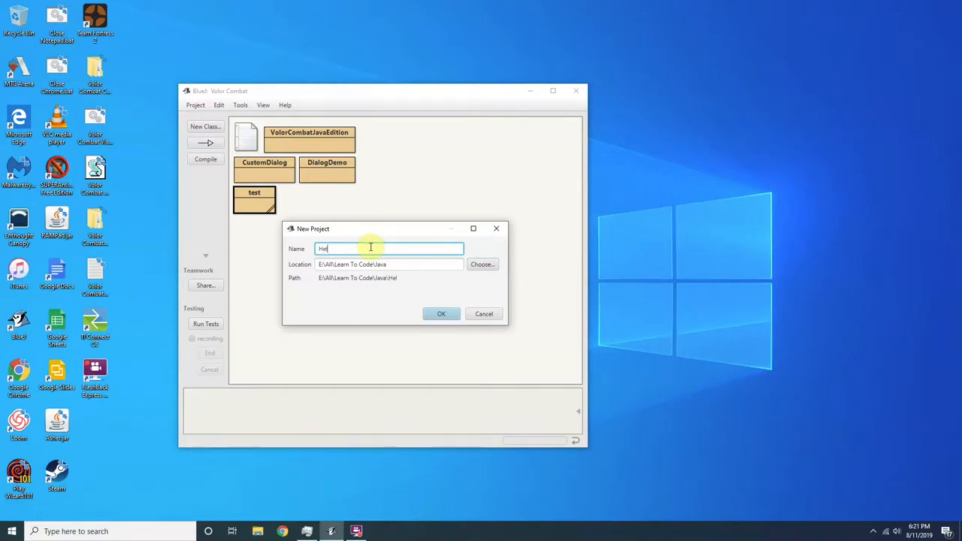
pyautogui.write('llo Wo')
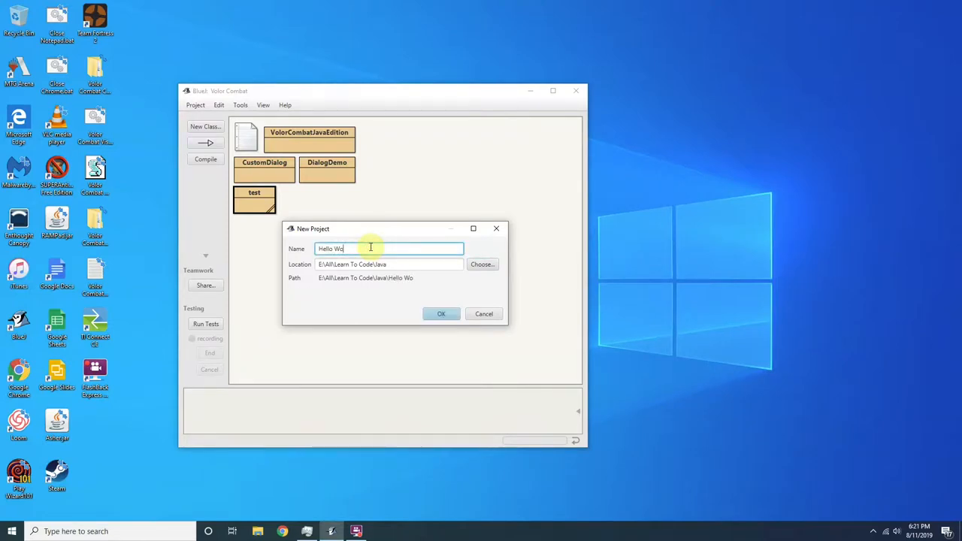
pyautogui.click(442, 314)
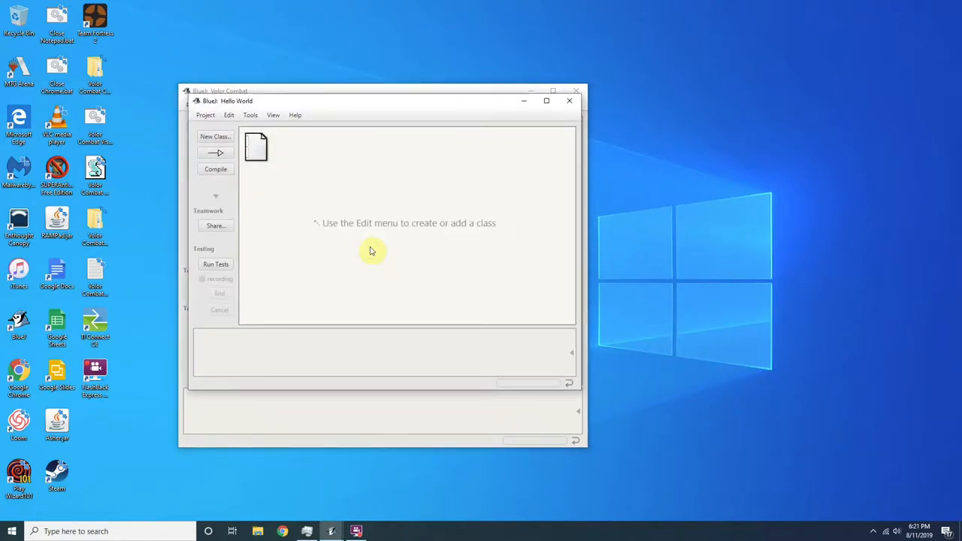
pyautogui.moveTo(364, 105)
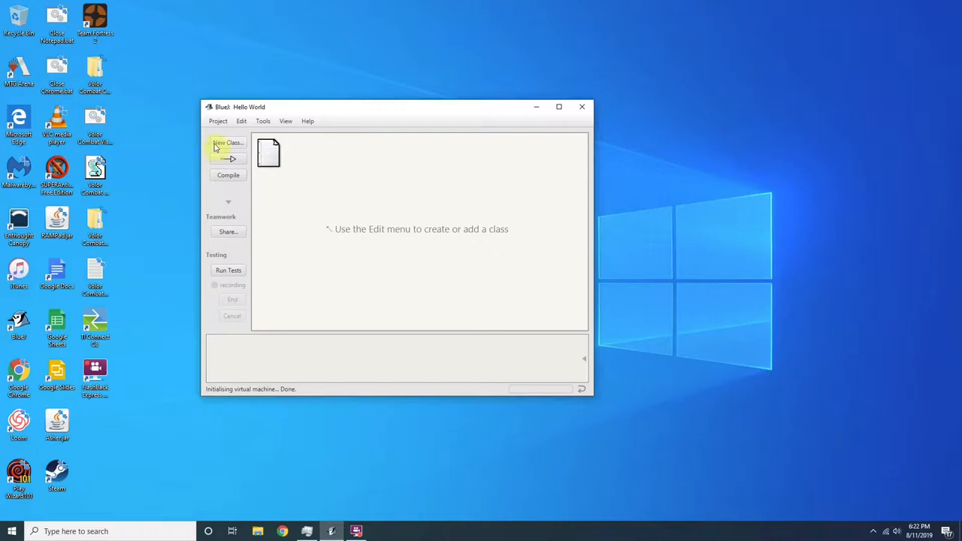
# Step: Create a new class named HelloWorld of type Class in the project
pyautogui.click(229, 142)
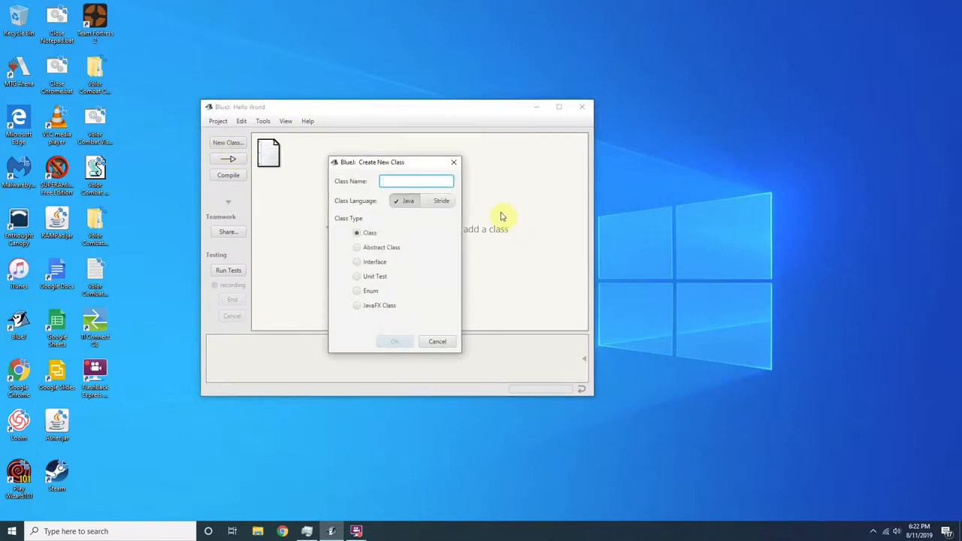
pyautogui.write('Hello')
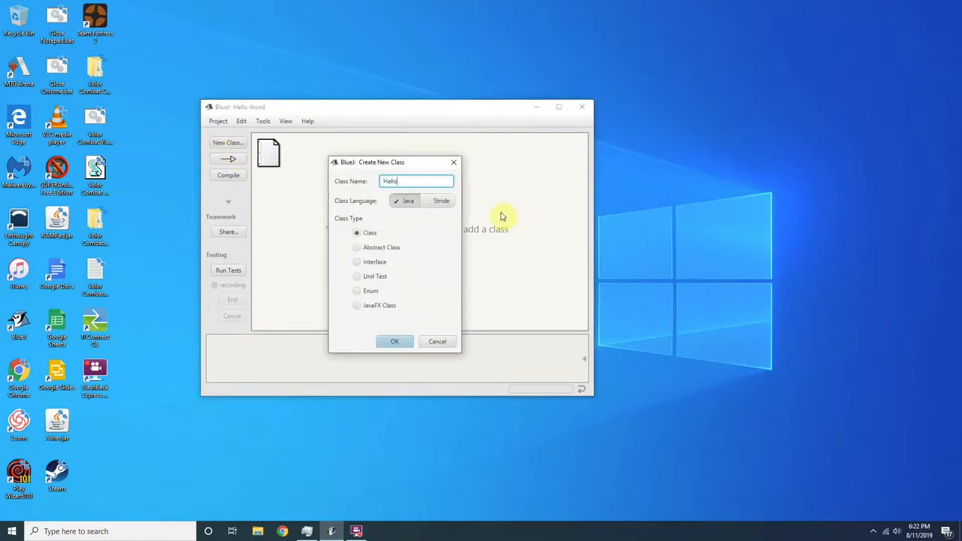
pyautogui.write('World')
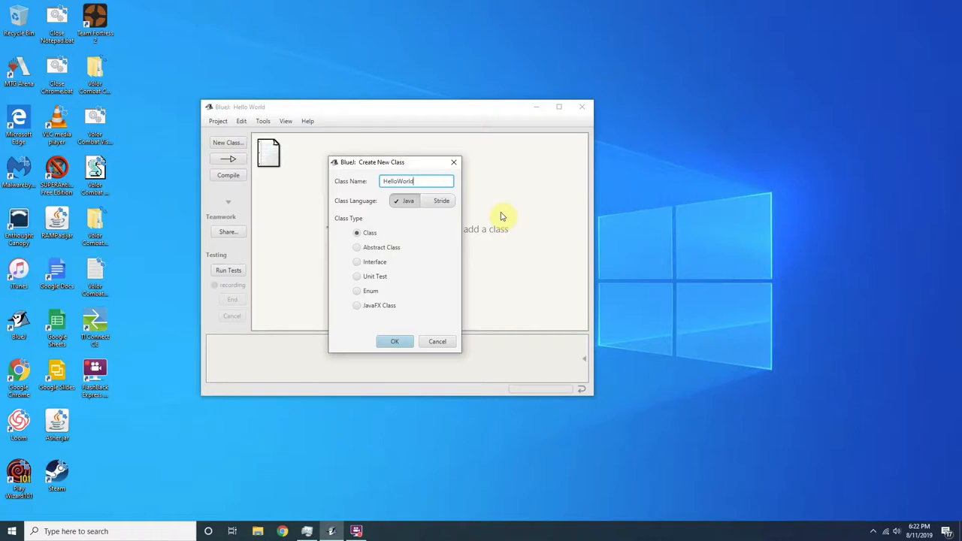
pyautogui.moveTo(397, 340)
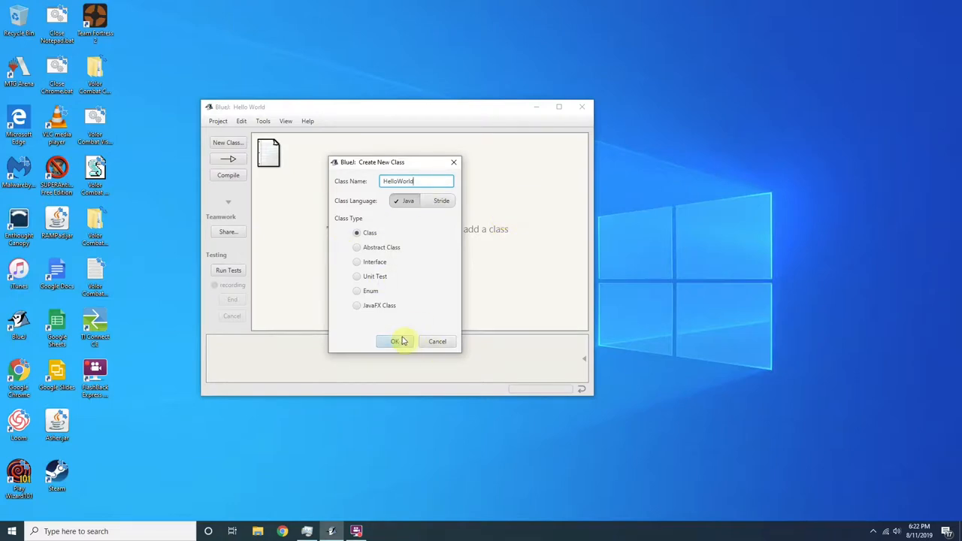
pyautogui.click(394, 341)
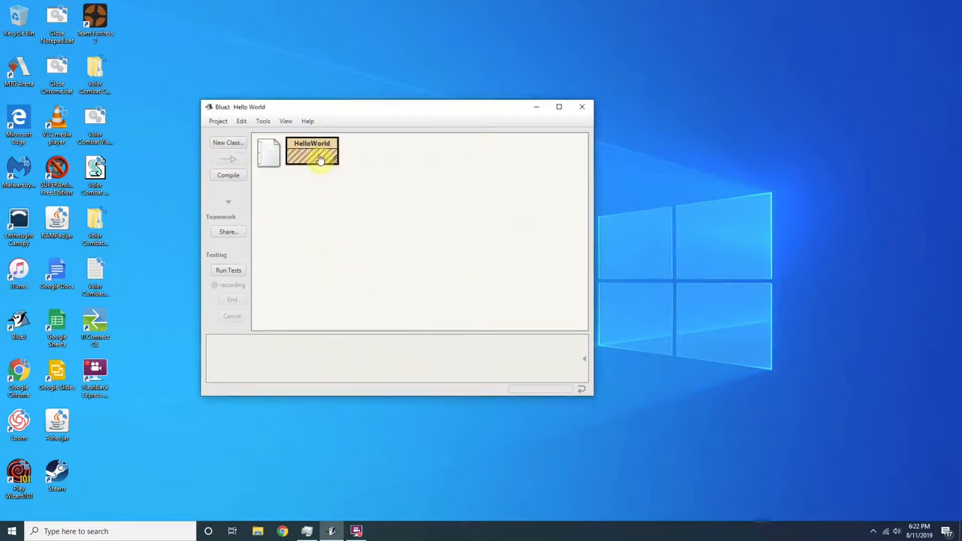
# Step: Open HelloWorld's source in the editor and clear it to an empty class body
pyautogui.doubleClick(311, 153)
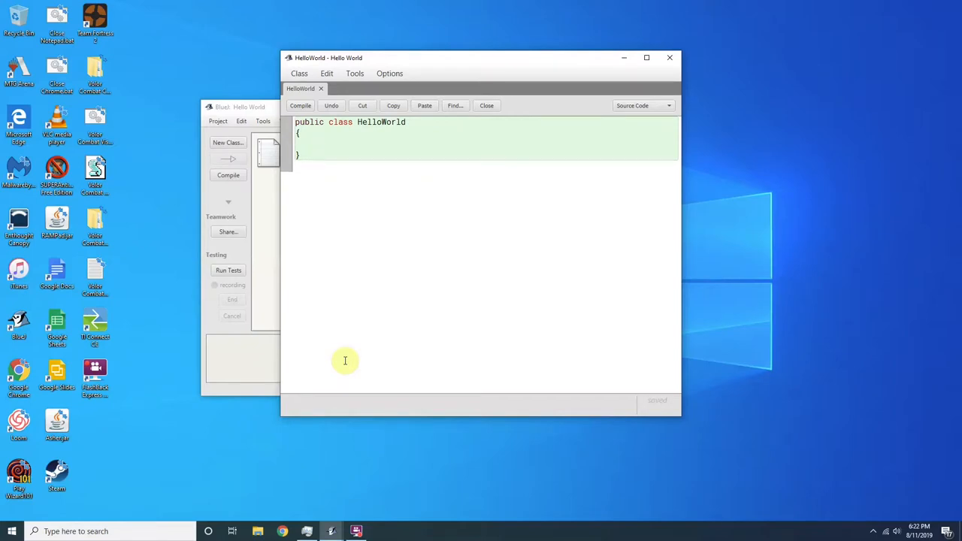
pyautogui.write('pu')
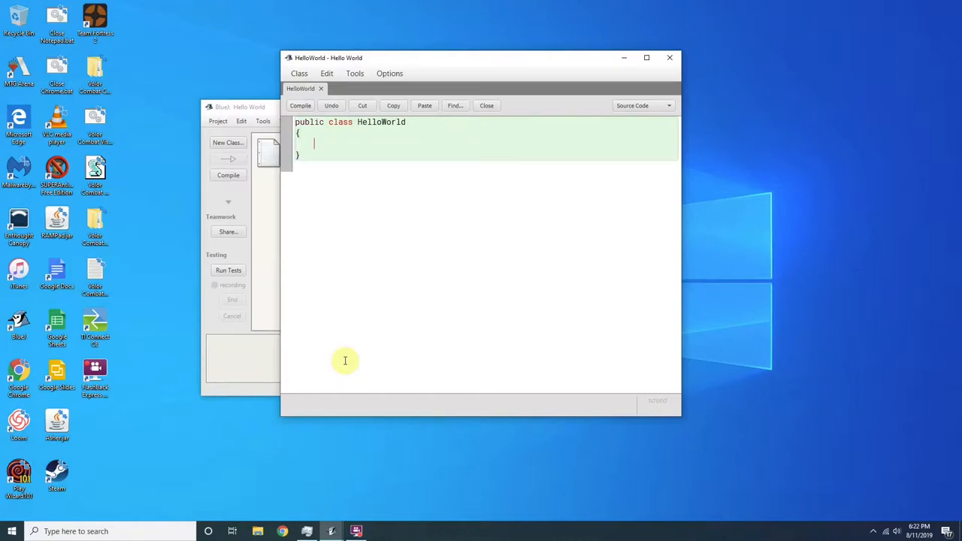
# Step: Write an empty public static void main(String[] args) method inside the class
pyautogui.write('pu')
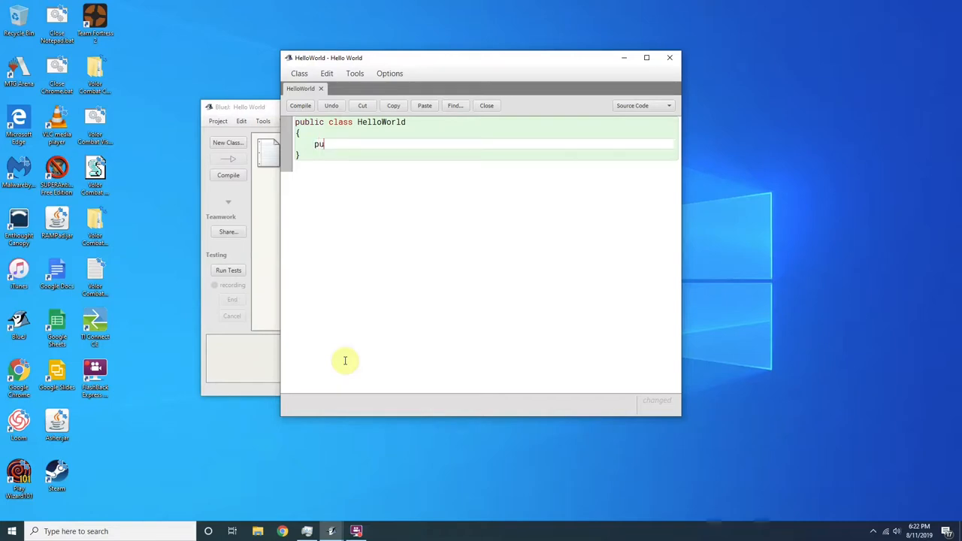
pyautogui.write('blic stat')
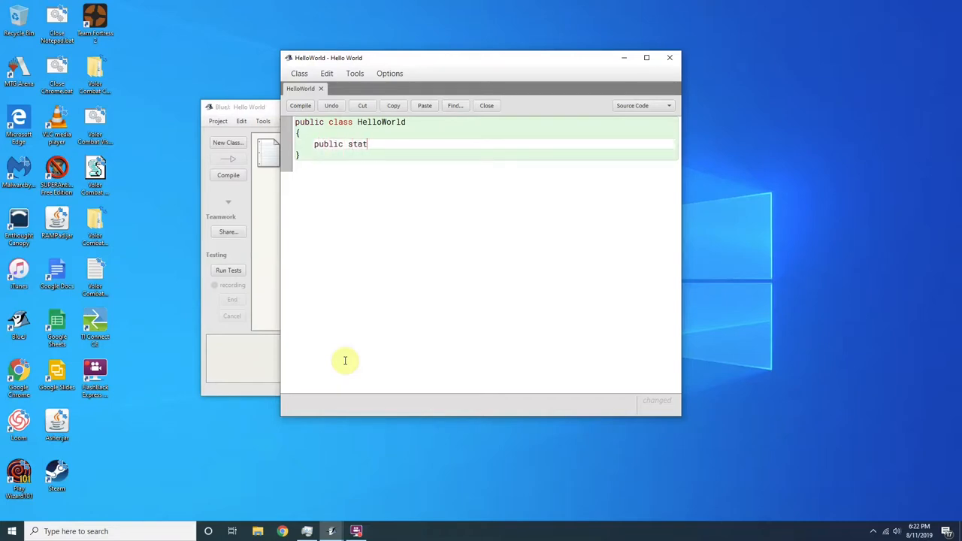
pyautogui.write('ic void')
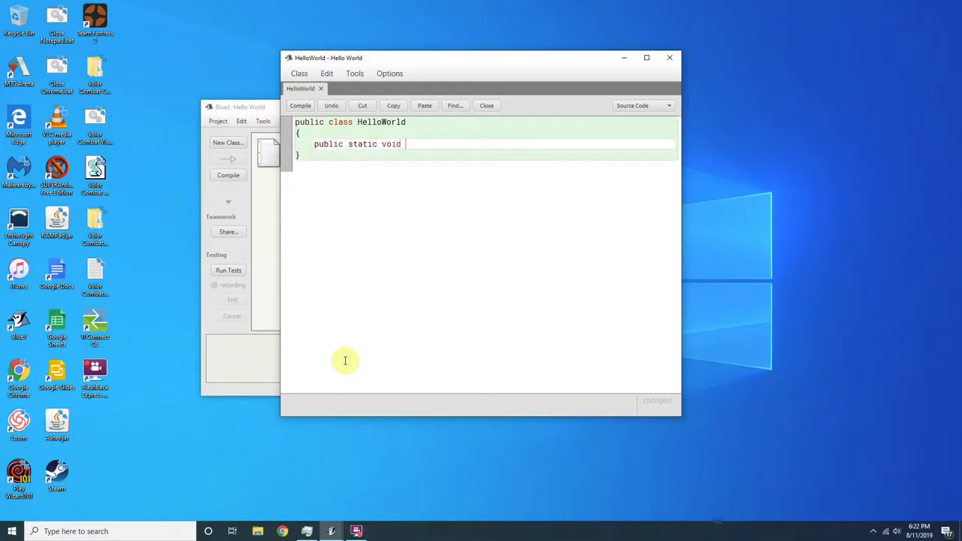
pyautogui.write('main()')
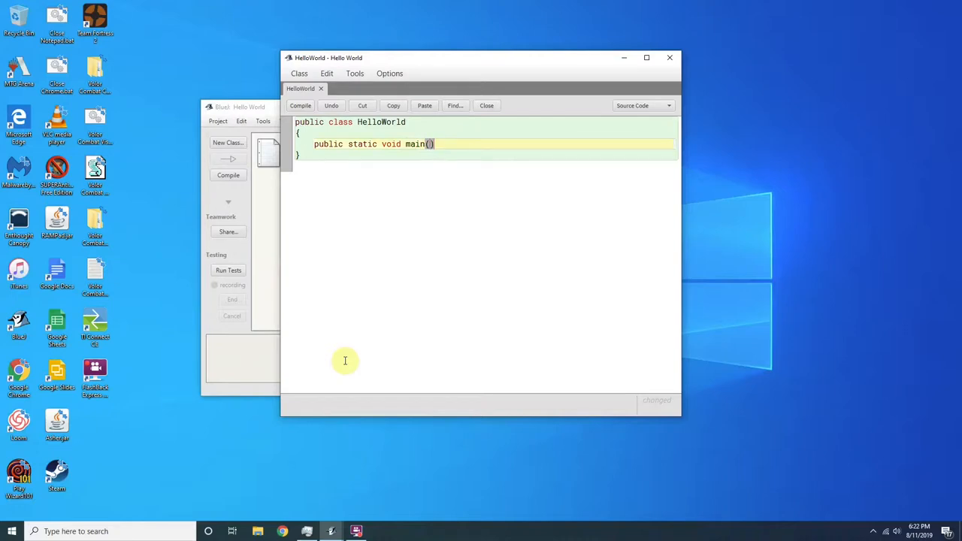
pyautogui.write('String')
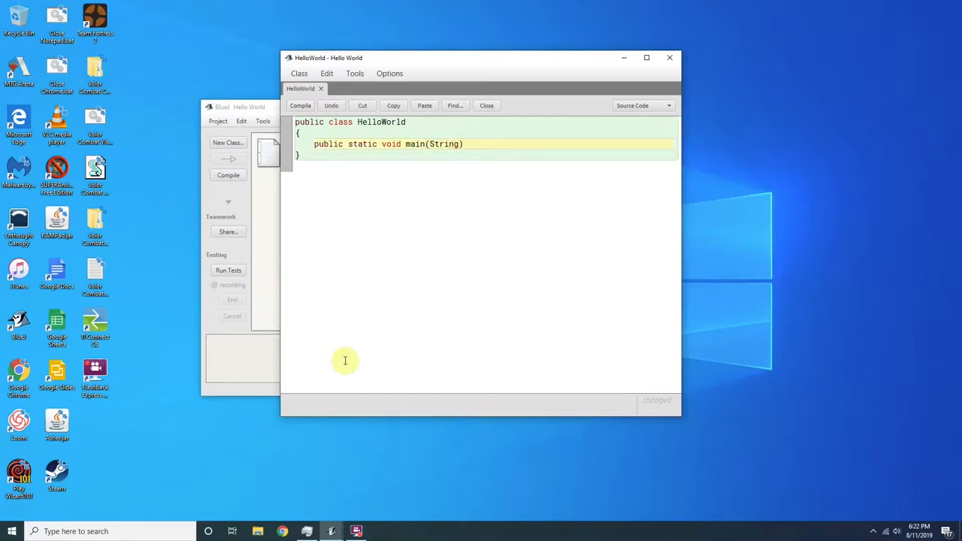
pyautogui.write('[] args')
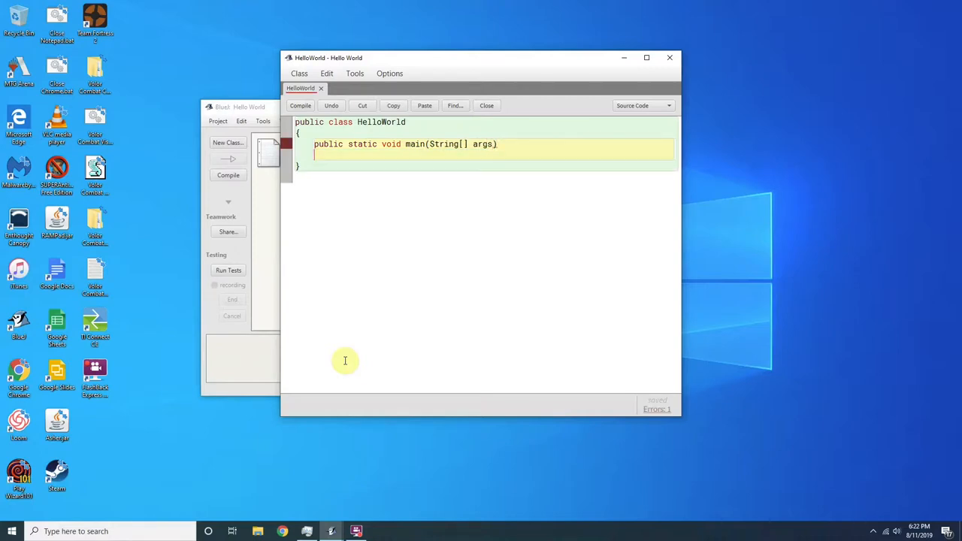
pyautogui.write('{')
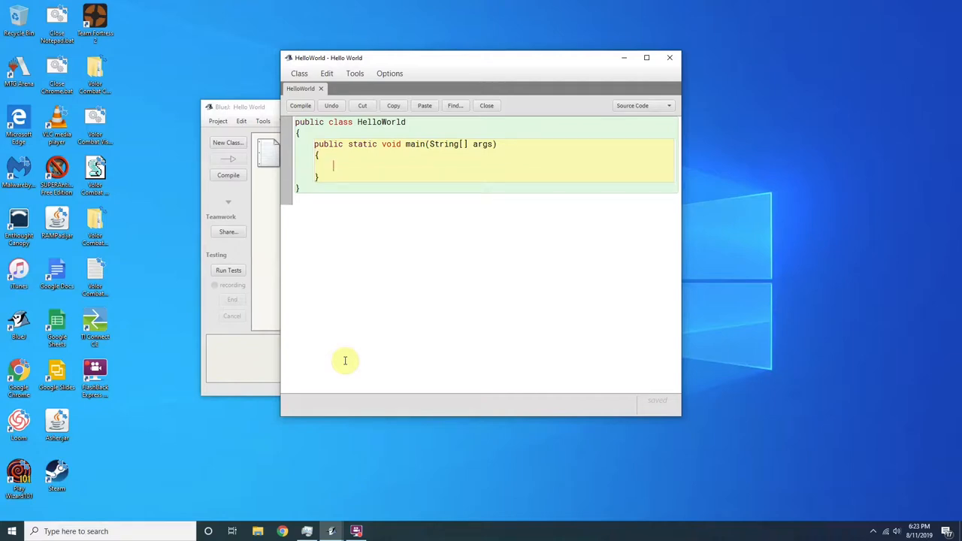
# Step: Add System.out.println("Hello World!"); inside main
pyautogui.write('System.out.printl')
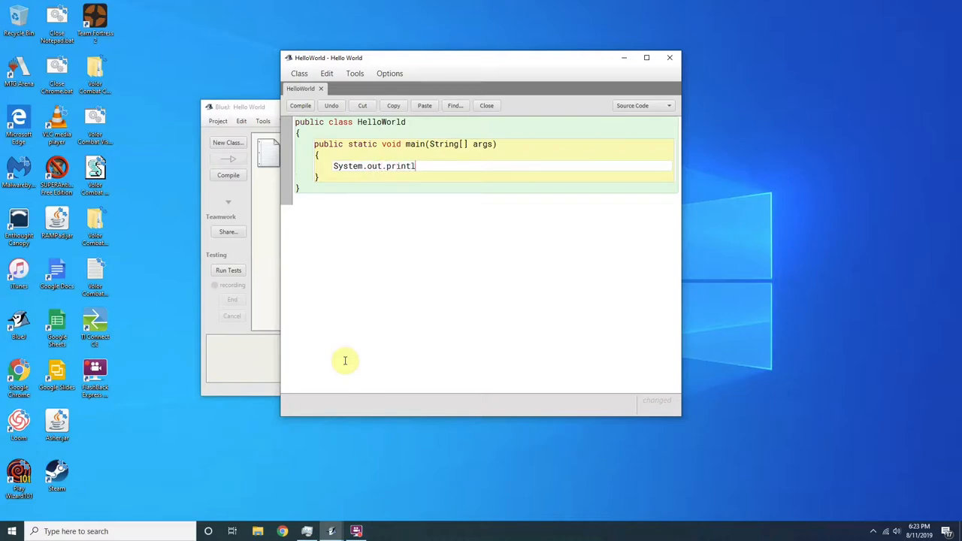
pyautogui.write('n();')
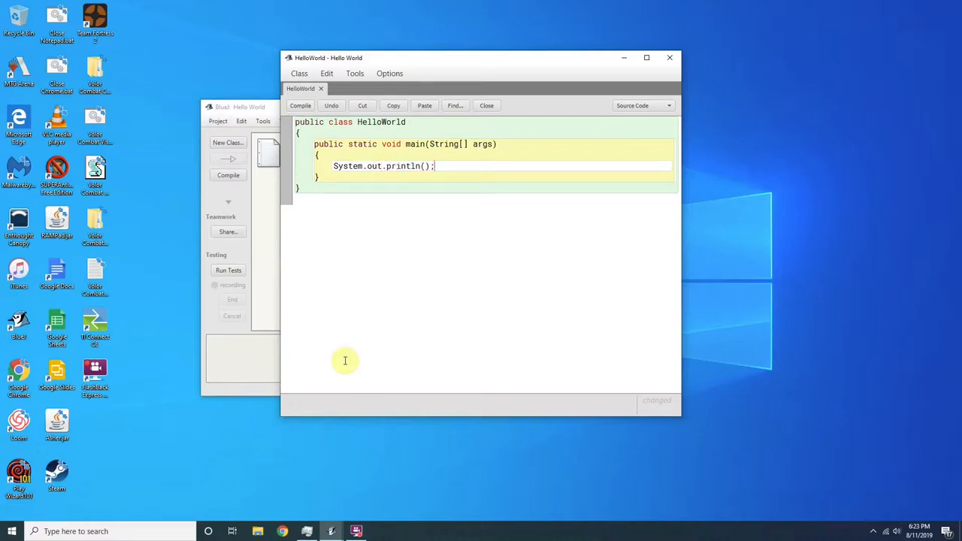
pyautogui.write('""')
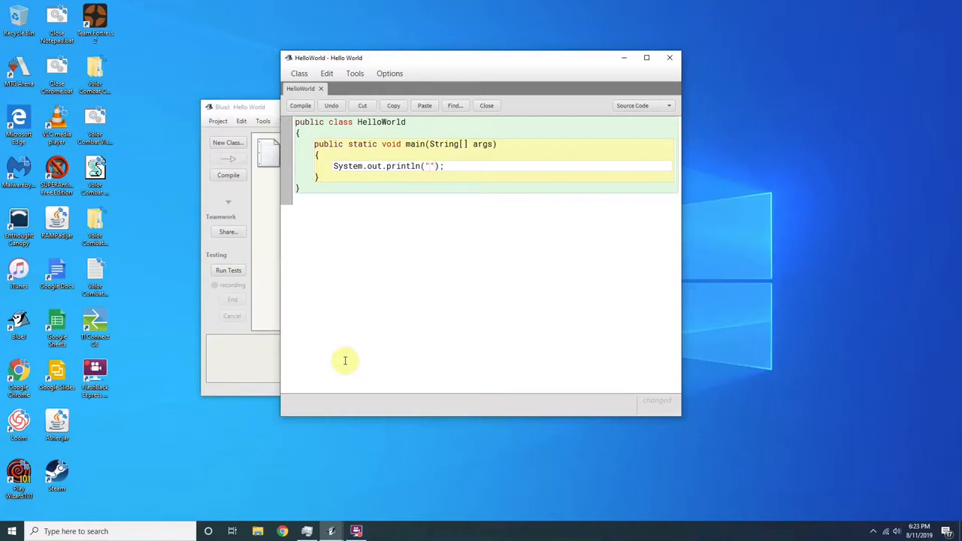
pyautogui.write('Hello Wor')
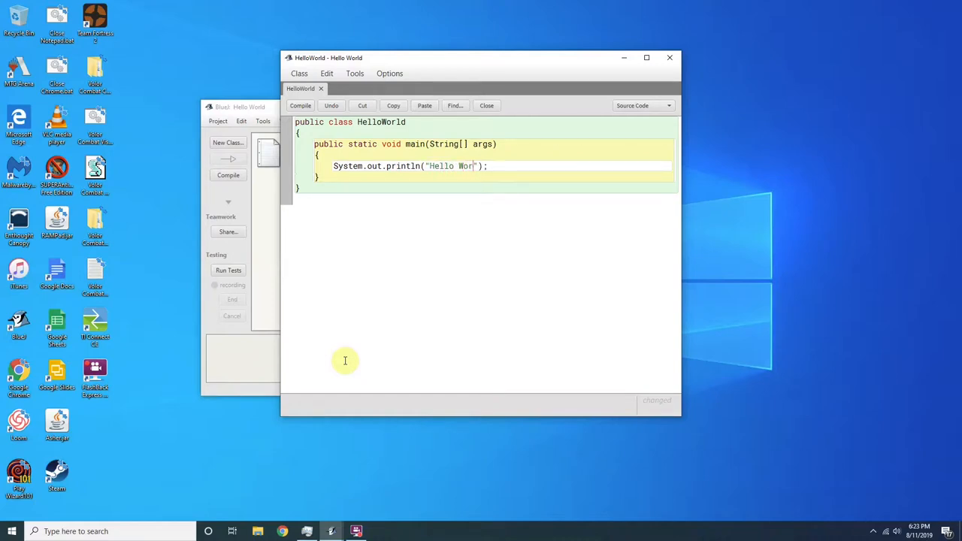
pyautogui.write('ld!')
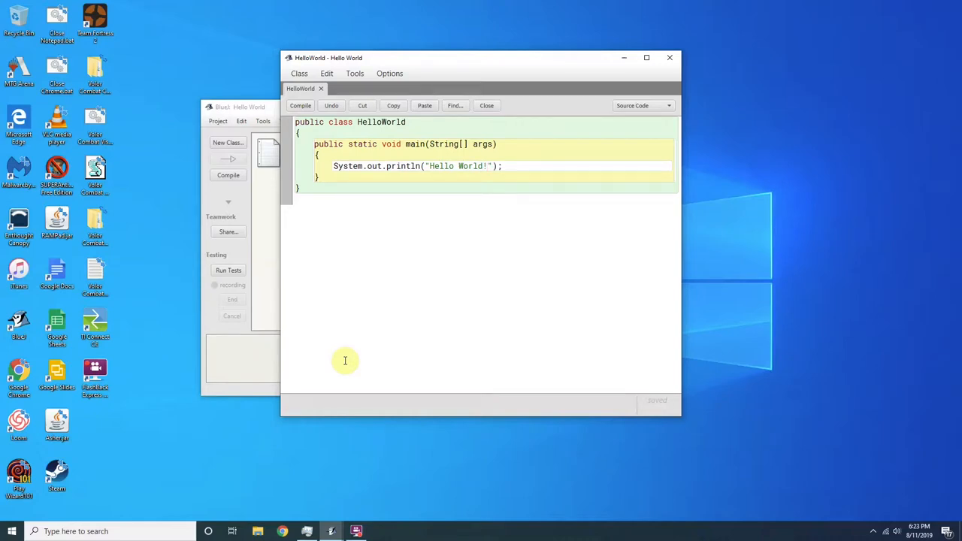
# Step: Compile HelloWorld without errors and close the editor
pyautogui.click(228, 174)
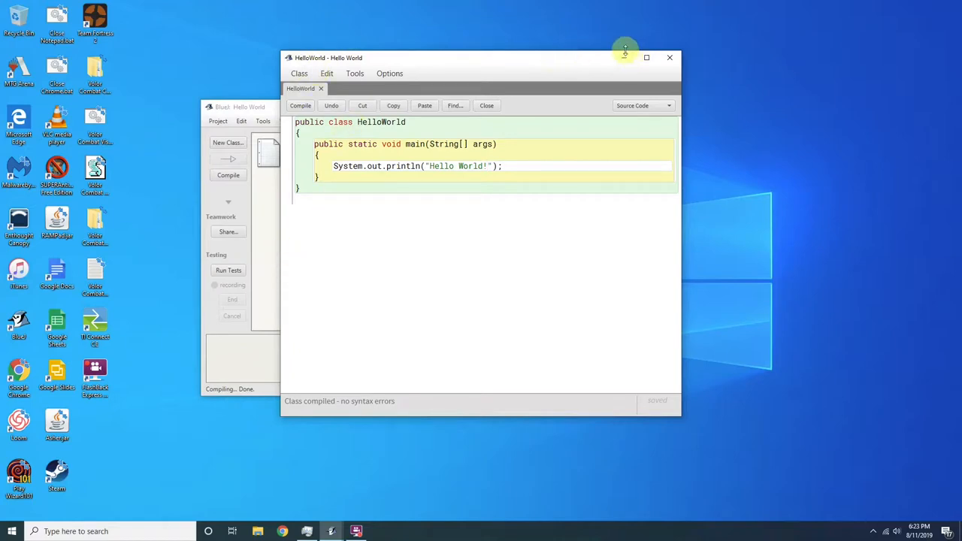
pyautogui.click(667, 57)
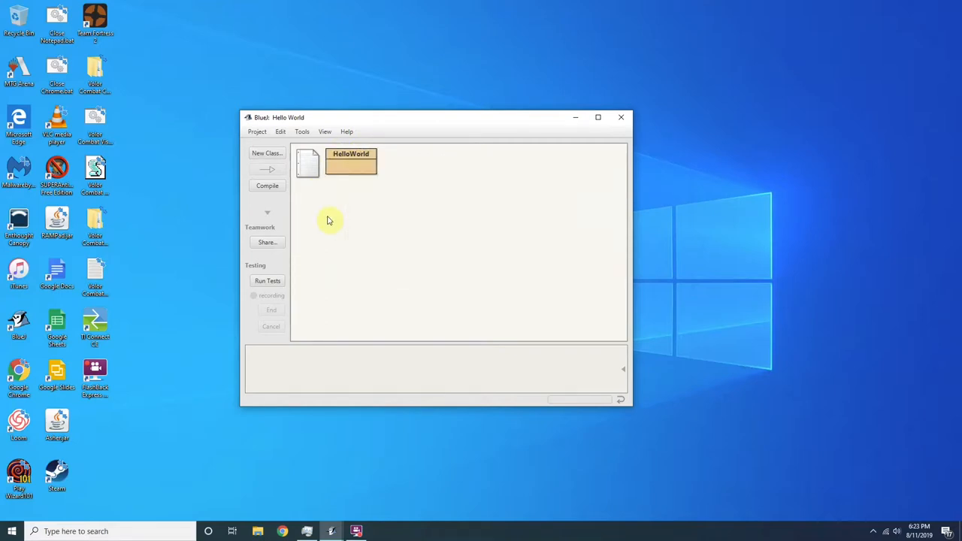
# Step: Run void main(String[] args) from the HelloWorld class's context menu
pyautogui.rightClick(351, 159)
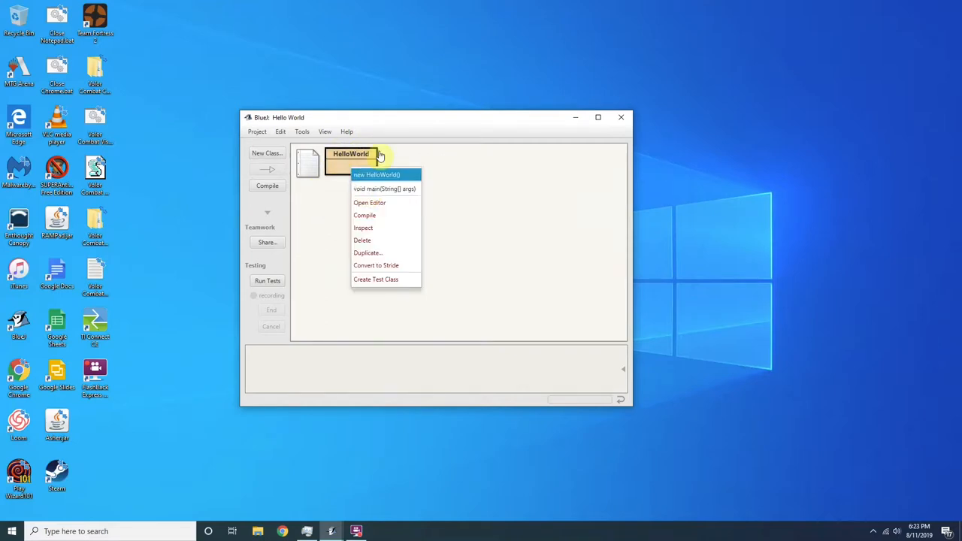
pyautogui.moveTo(385, 189)
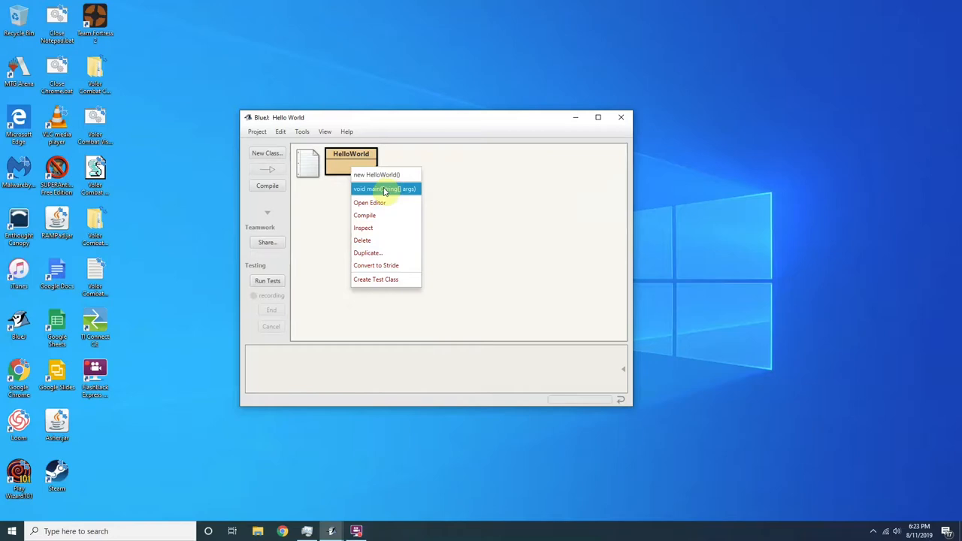
pyautogui.click(385, 190)
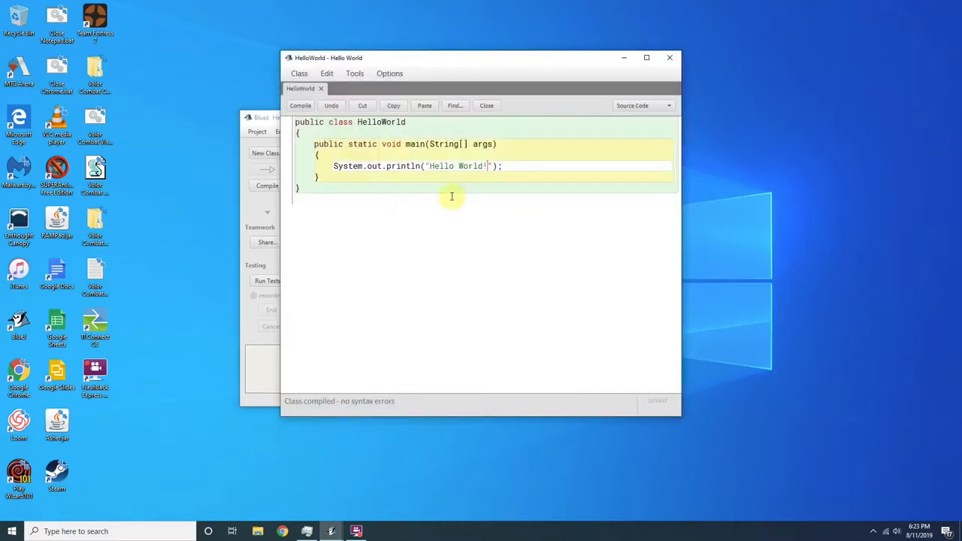
# Step: Replace the printed message with How are you and run main again with no arguments
pyautogui.doubleClick(462, 166)
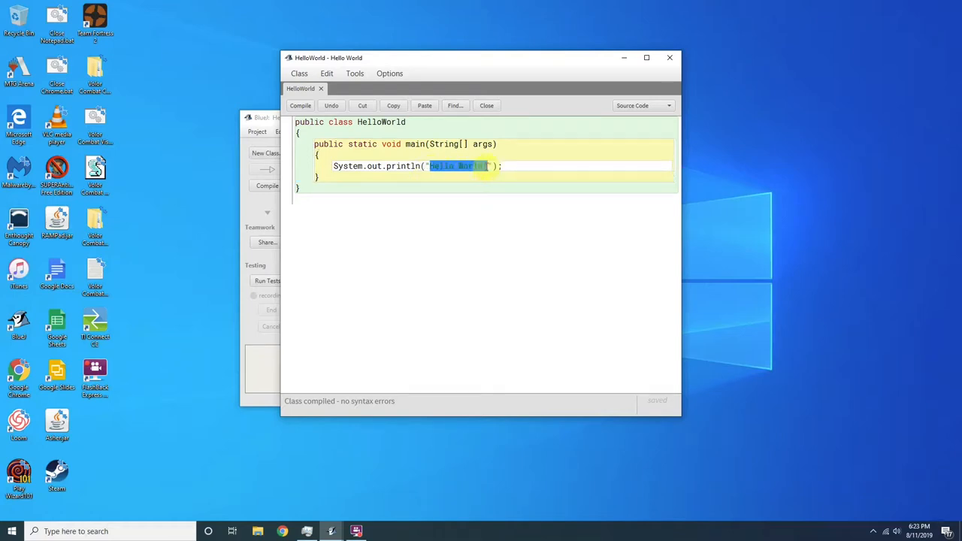
pyautogui.write('How are y')
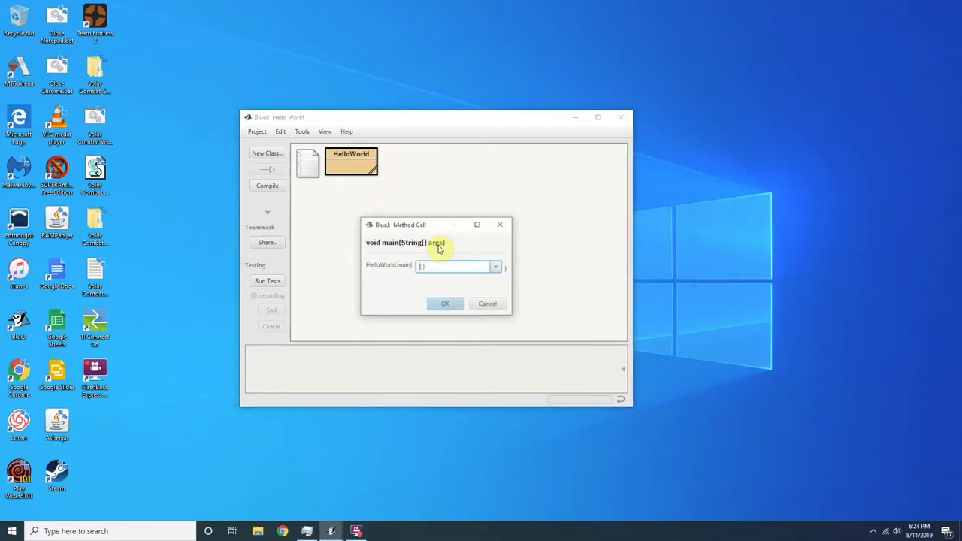
pyautogui.click(444, 304)
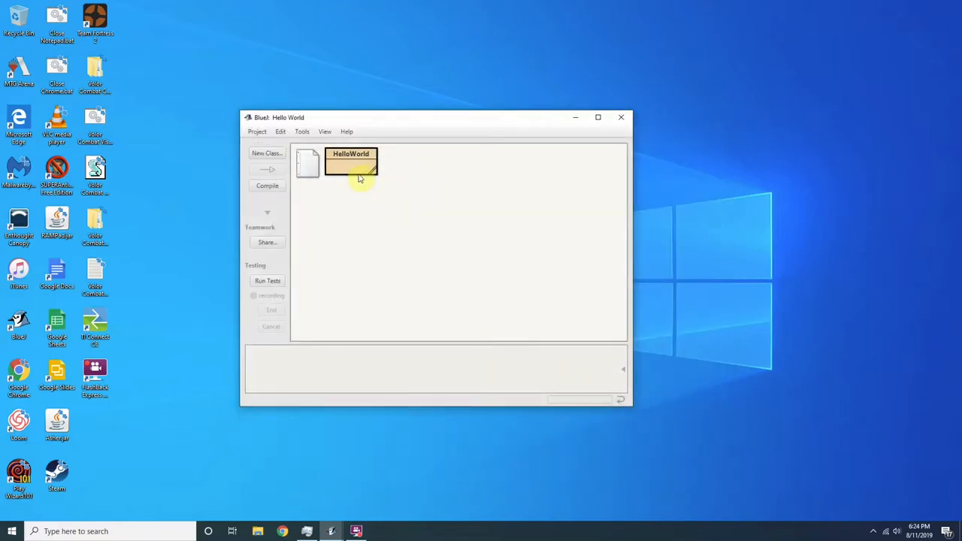
pyautogui.rightClick(352, 164)
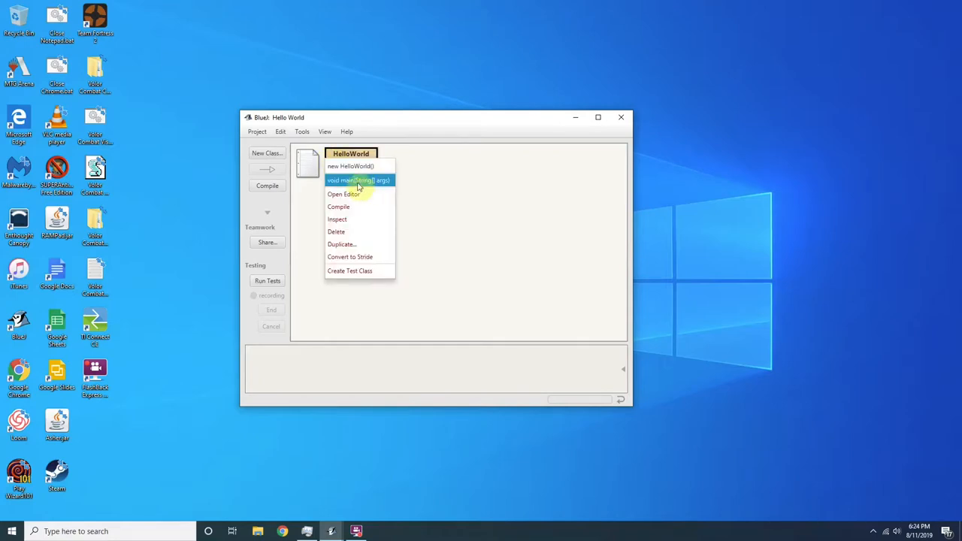
pyautogui.click(343, 194)
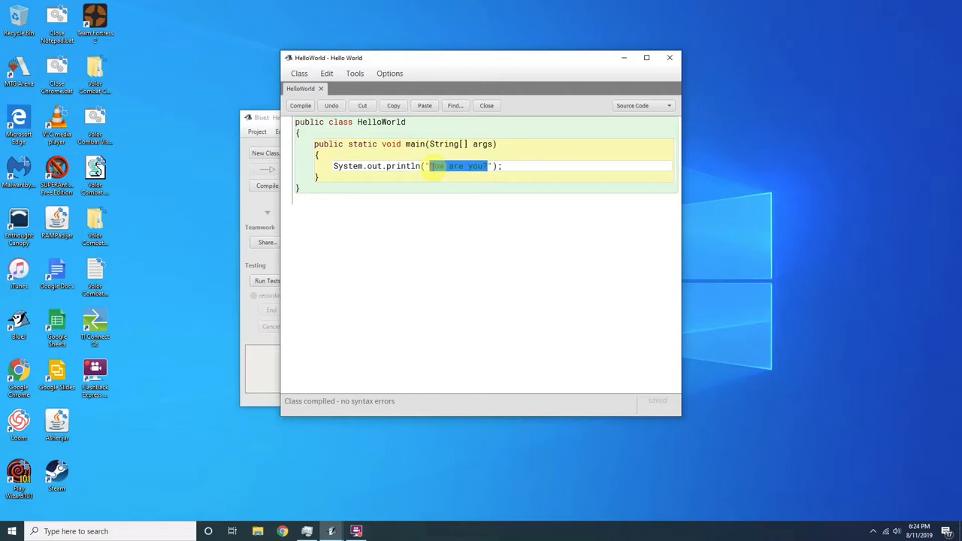
# Step: Change the first print statement's message to Hello, there!
pyautogui.press('Delete')
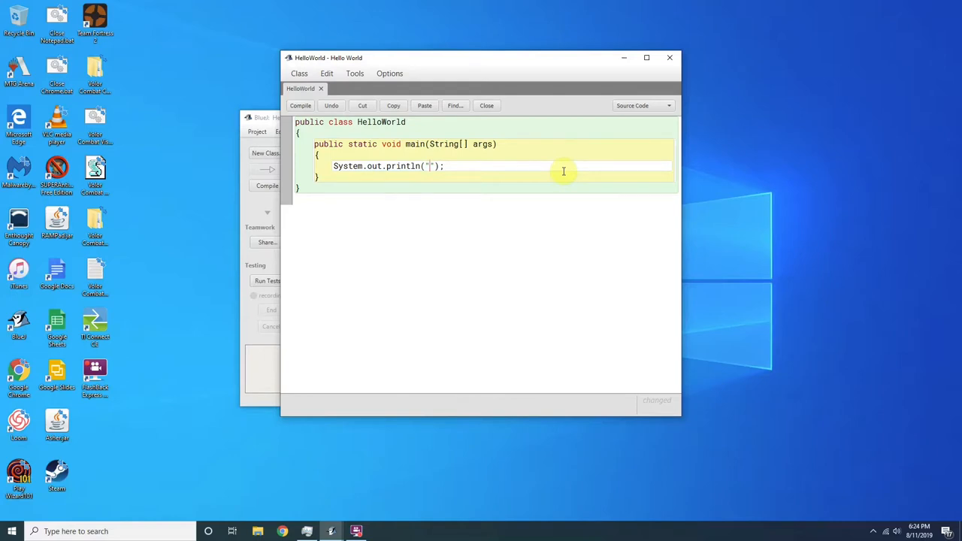
pyautogui.moveTo(552, 166)
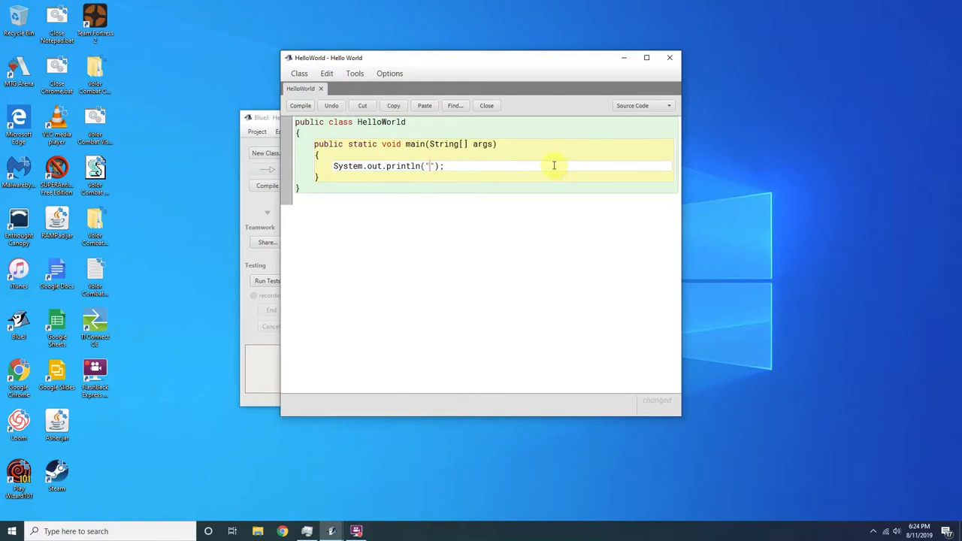
pyautogui.write('Hello, there!')
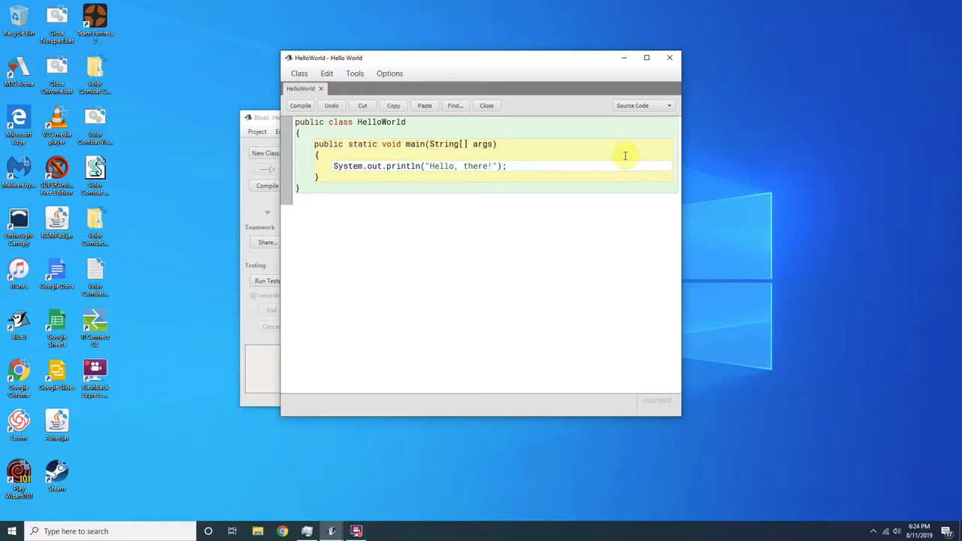
# Step: Add a second println printing My name is Bob! and compile the class
pyautogui.write('Syst')
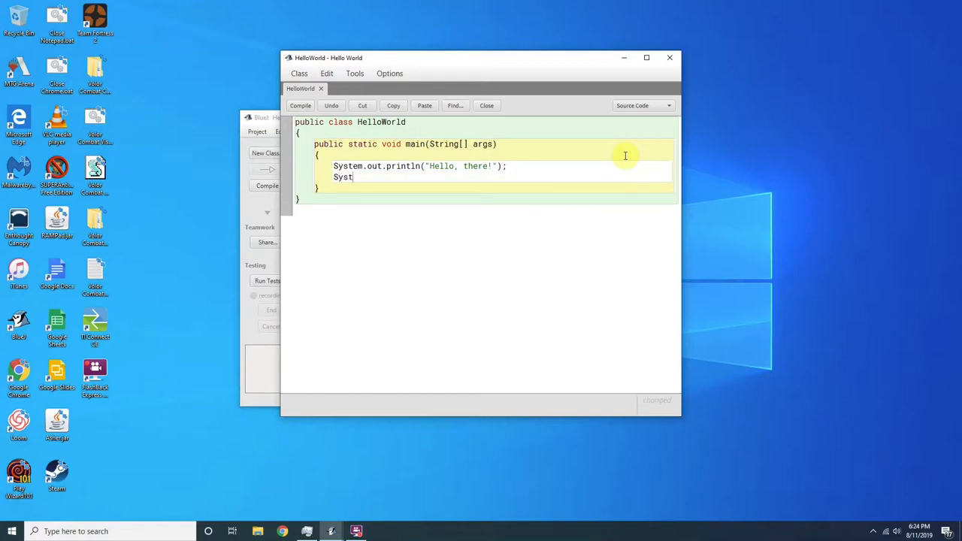
pyautogui.write('em.o')
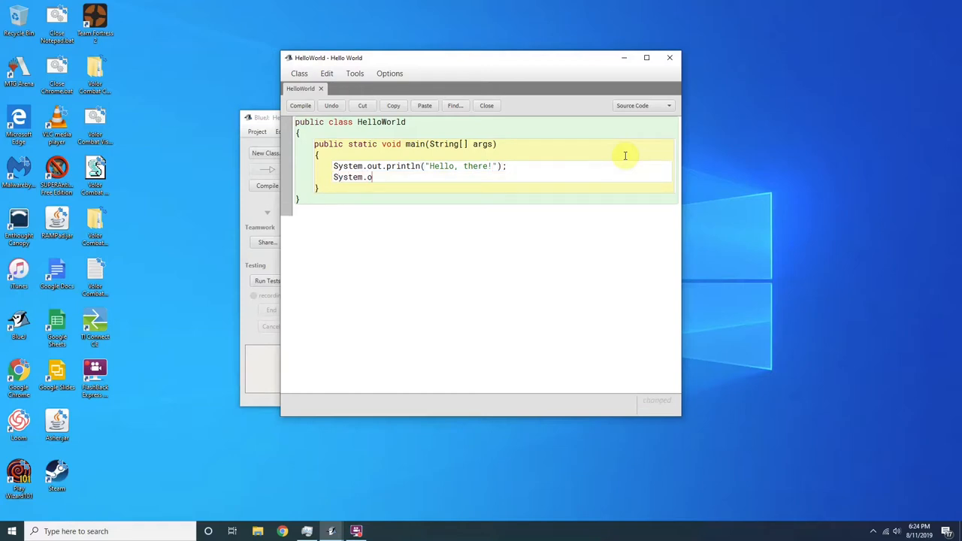
pyautogui.write('ut.pri')
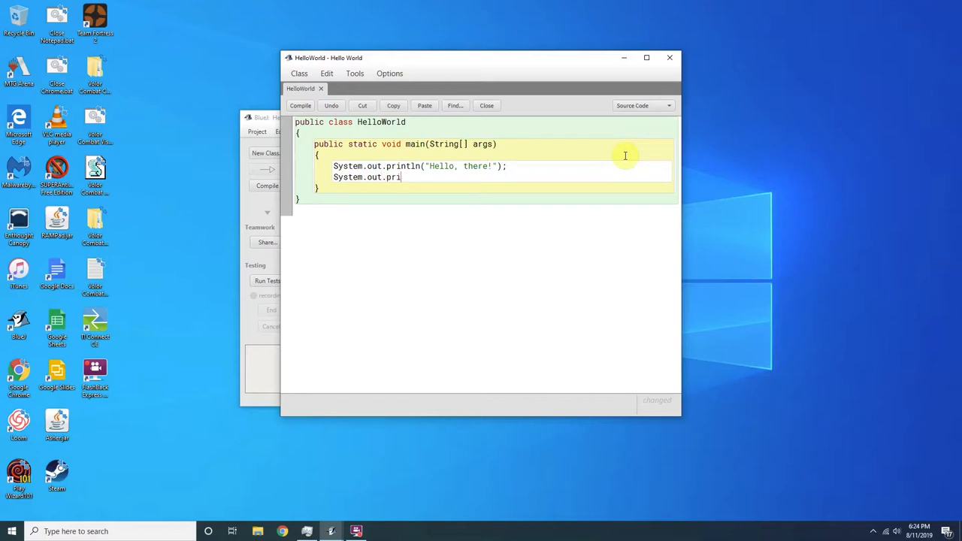
pyautogui.write('ntln()')
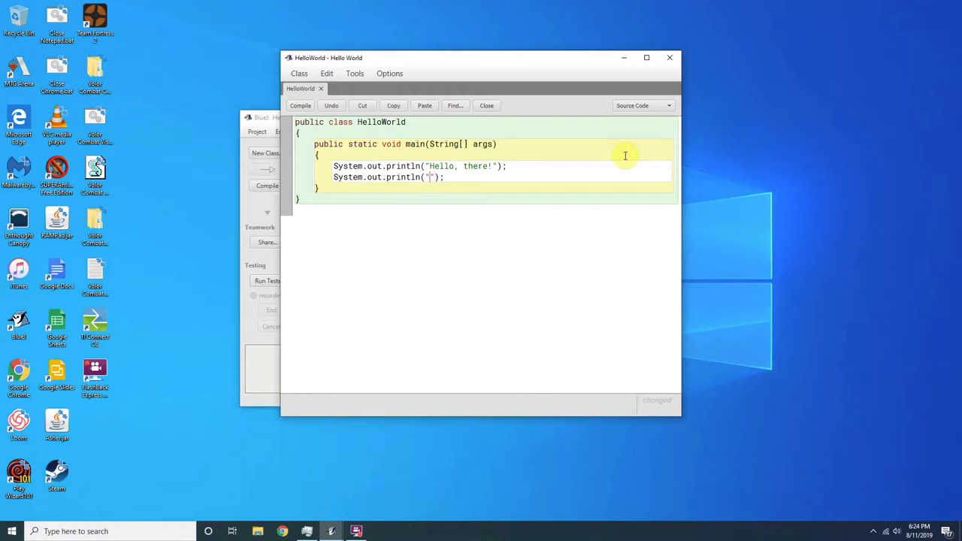
pyautogui.write('M')
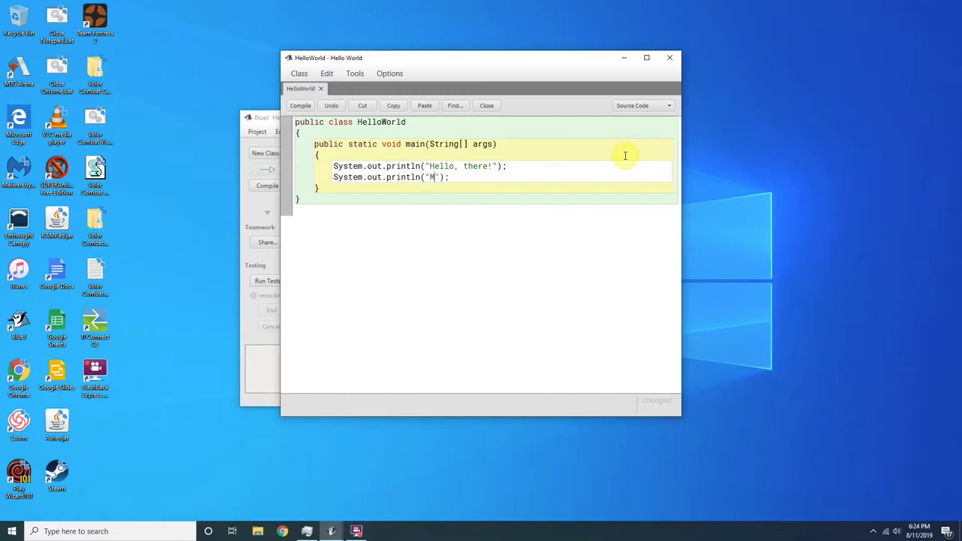
pyautogui.write('y name is')
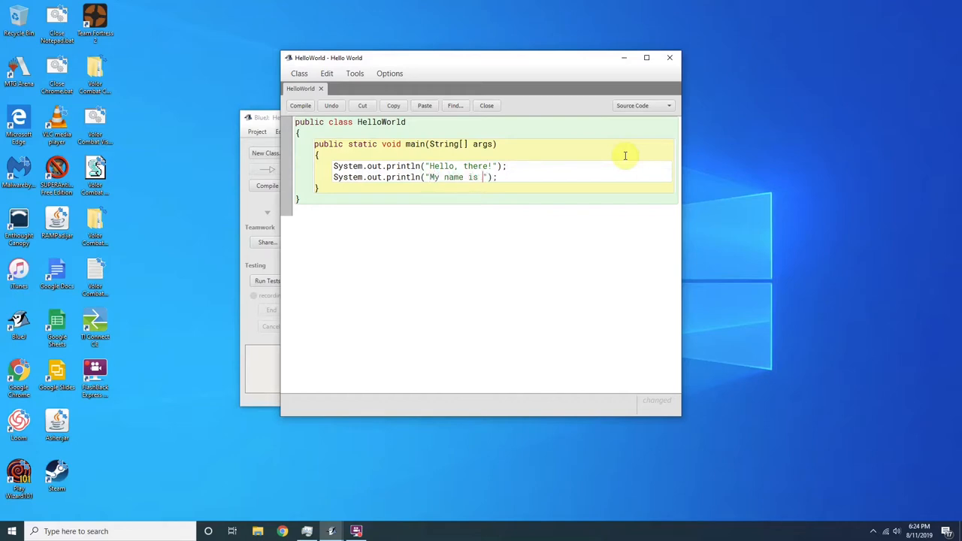
pyautogui.write('Bob!')
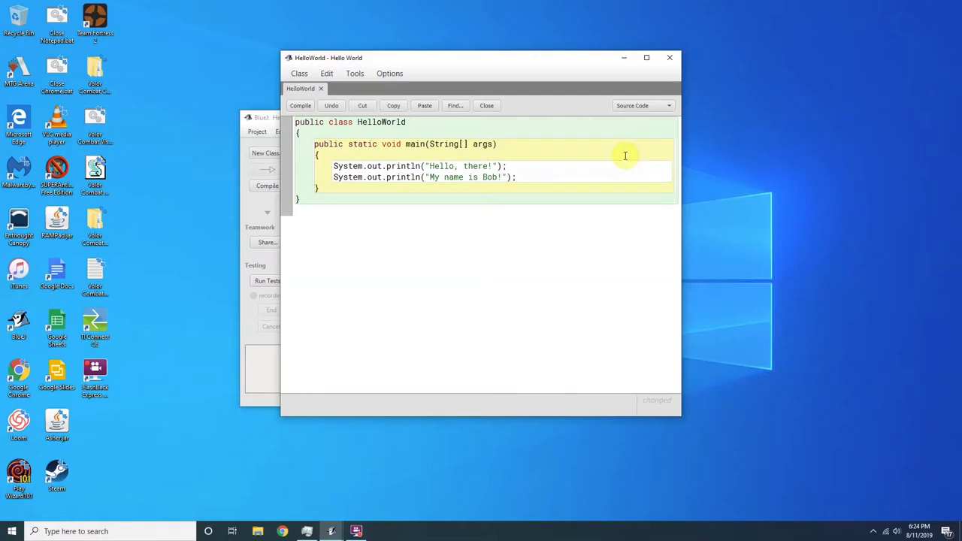
pyautogui.click(300, 105)
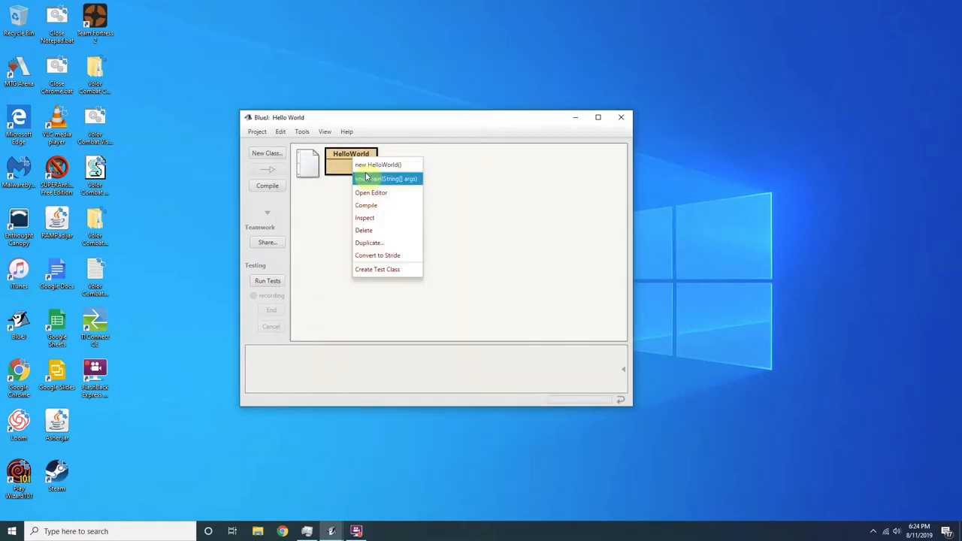
# Step: Run HelloWorld's main method, then reopen the HelloWorld source in the editor
pyautogui.click(387, 177)
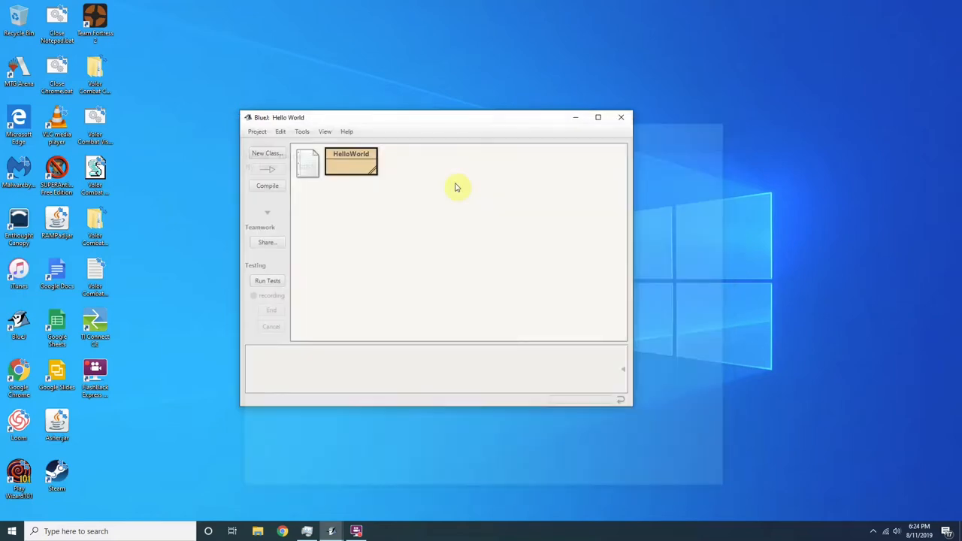
pyautogui.doubleClick(350, 162)
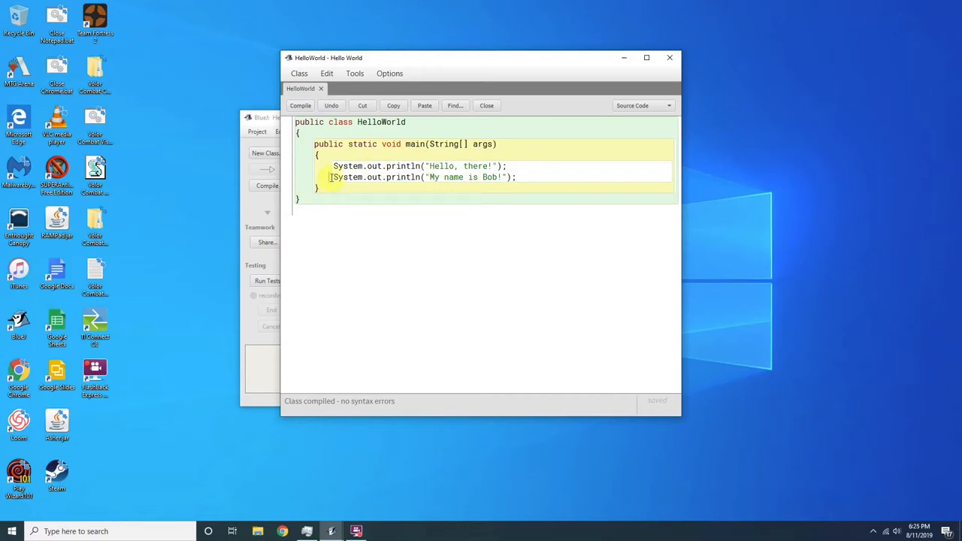
# Step: Comment out the name println, fold '\nMy name is Bob!\n...' into the first string, and compile
pyautogui.write('//')
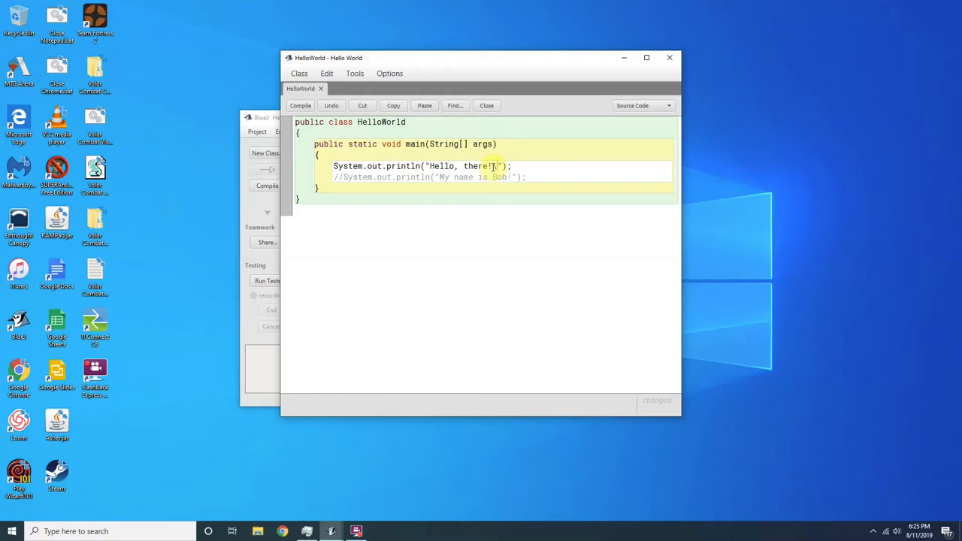
pyautogui.write('\\n')
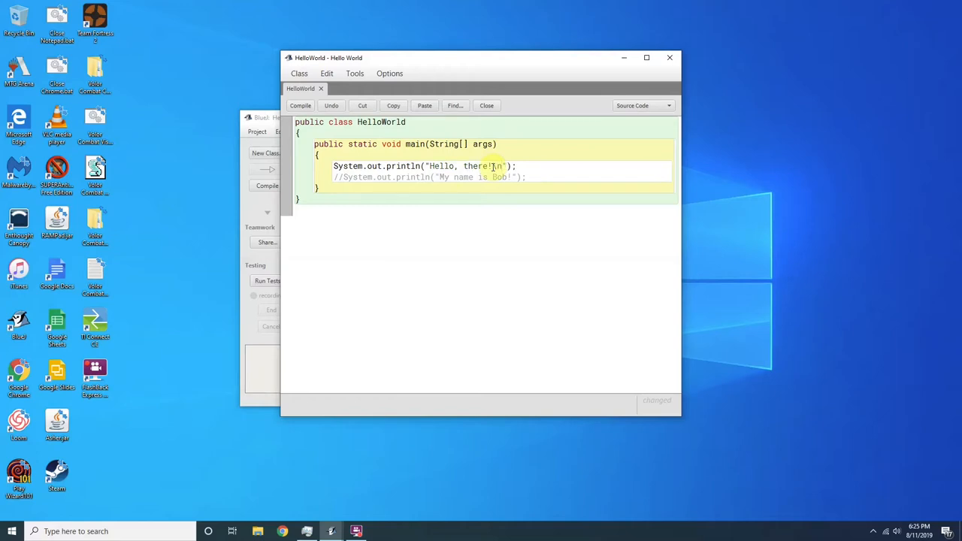
pyautogui.write('My name is')
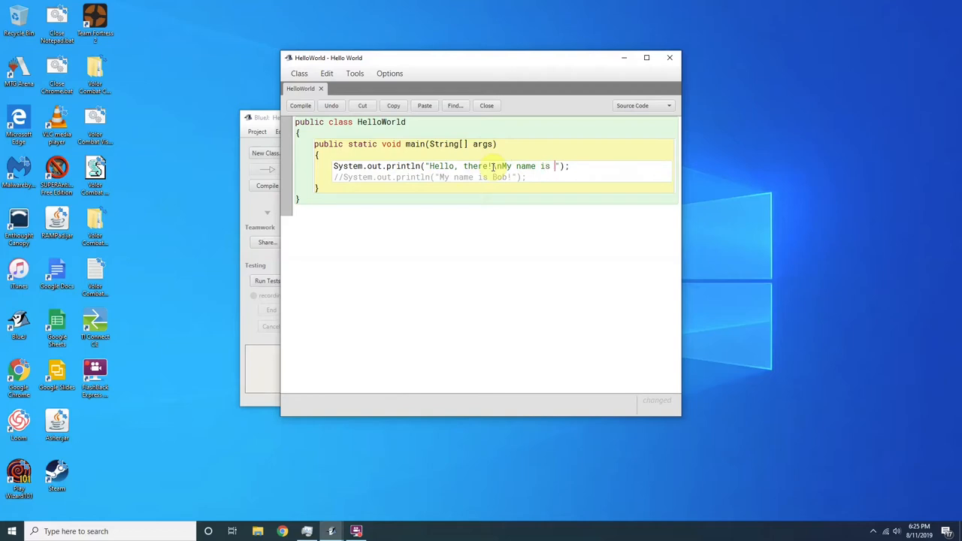
pyautogui.write('Bob!')
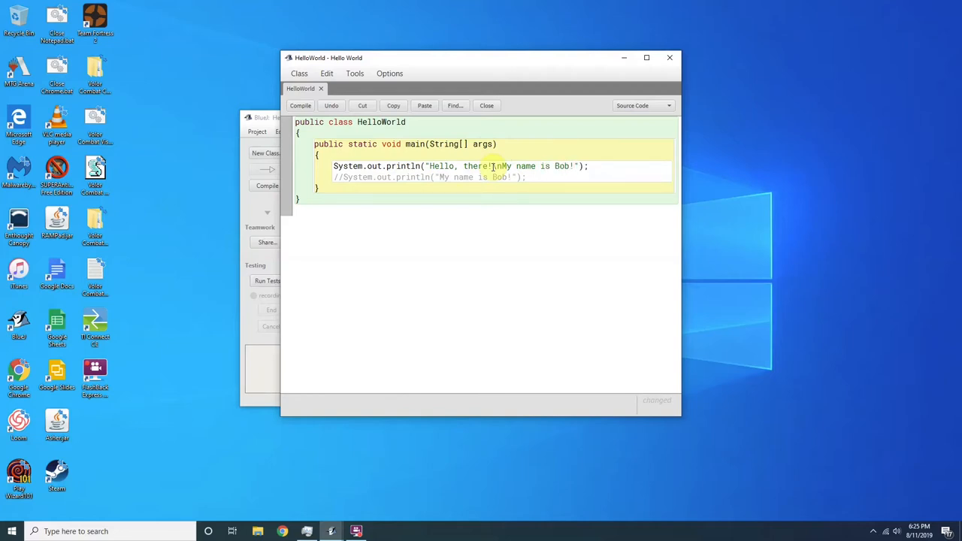
pyautogui.write('\\nHow are you doing today')
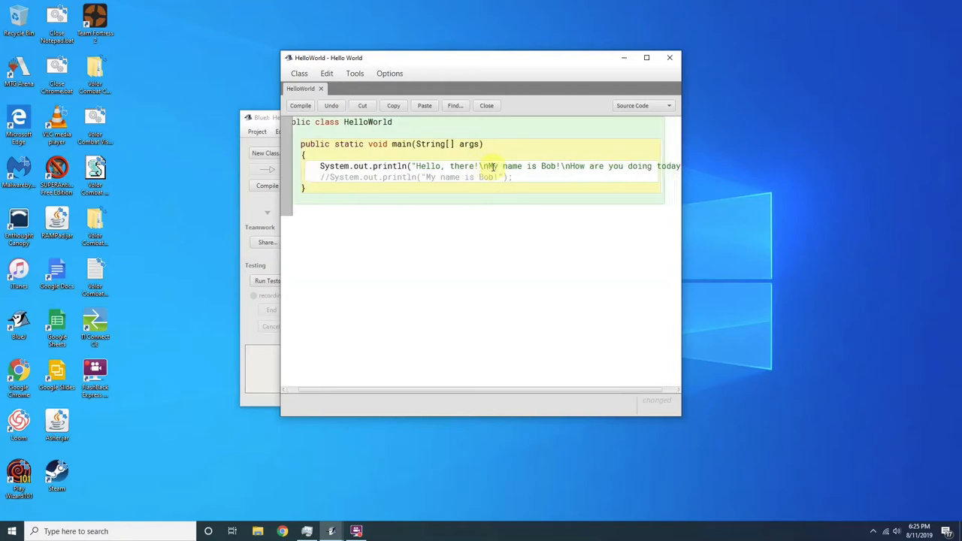
pyautogui.click(301, 105)
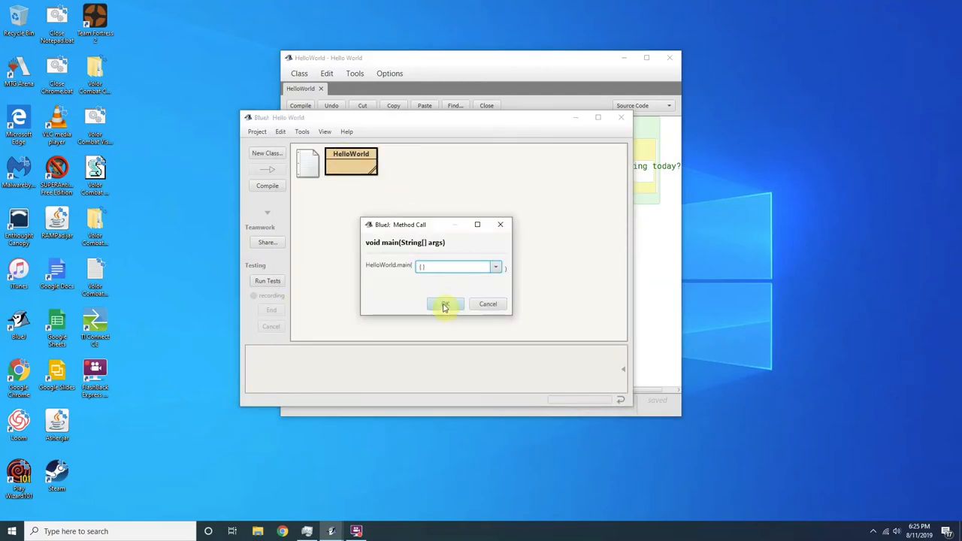
# Step: Confirm the main(String[] args) call with default arguments so the three-line greeting prints
pyautogui.click(445, 304)
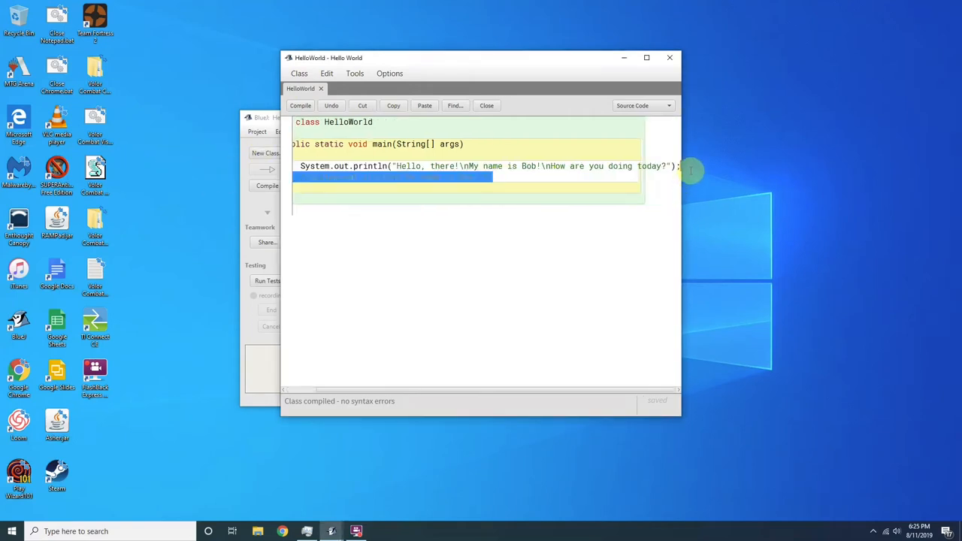
# Step: Reduce the println to "Hello World!", compile, and close the editor
pyautogui.click(659, 166)
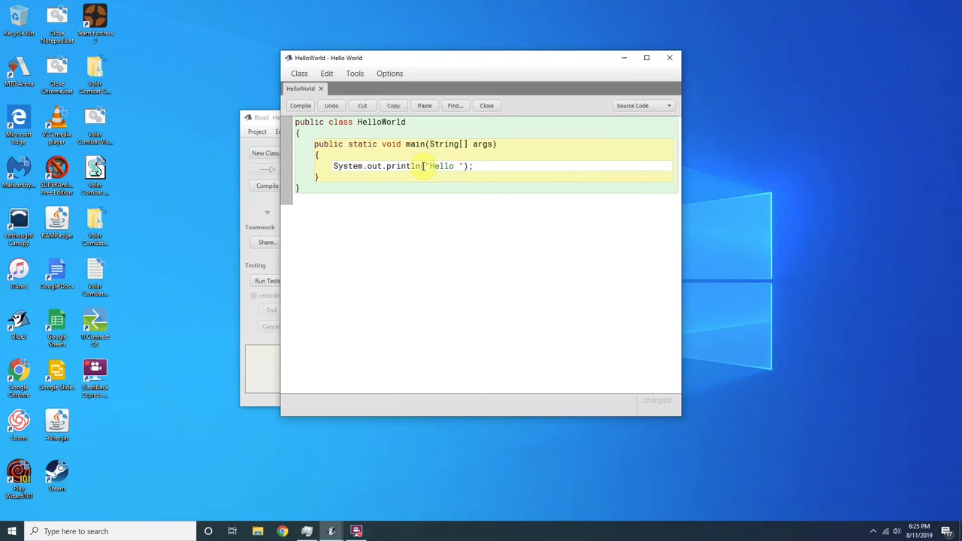
pyautogui.write('World!')
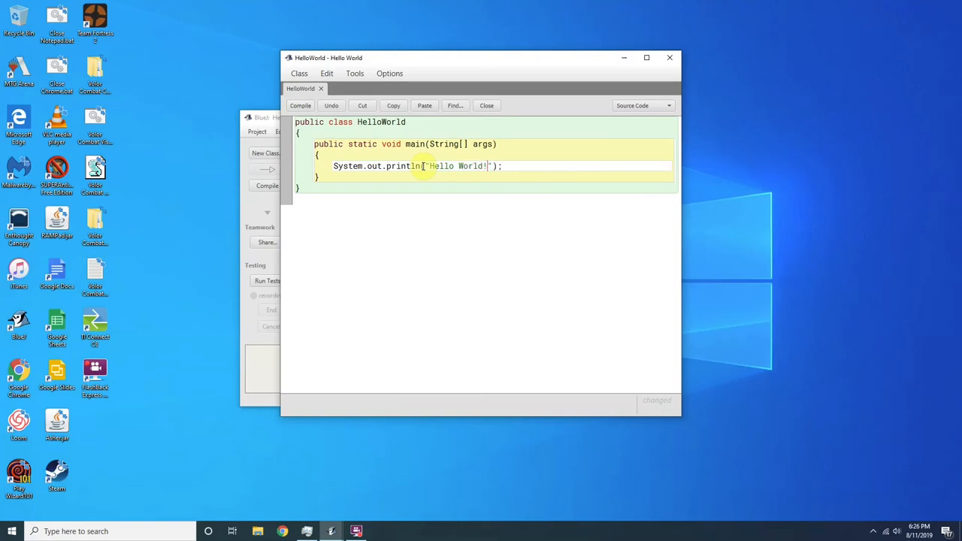
pyautogui.click(301, 105)
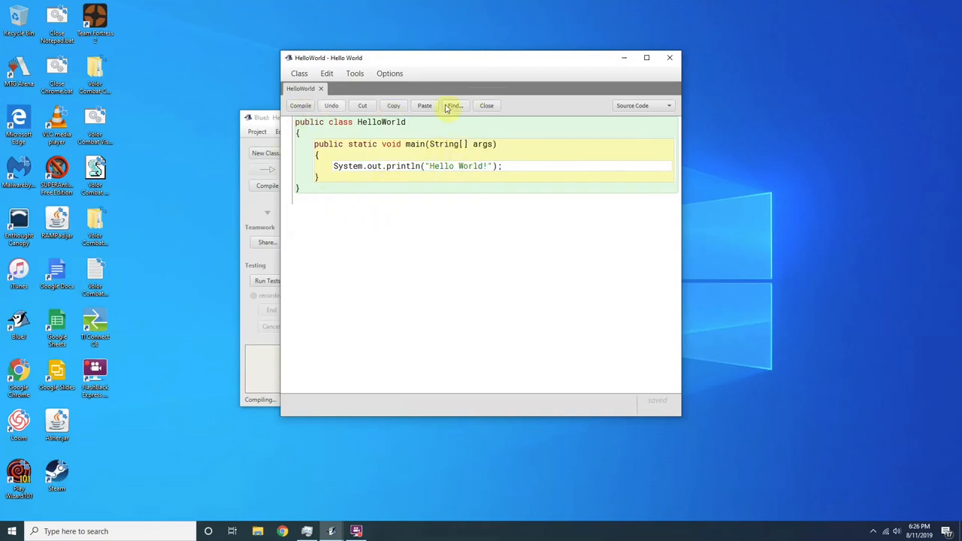
pyautogui.click(487, 106)
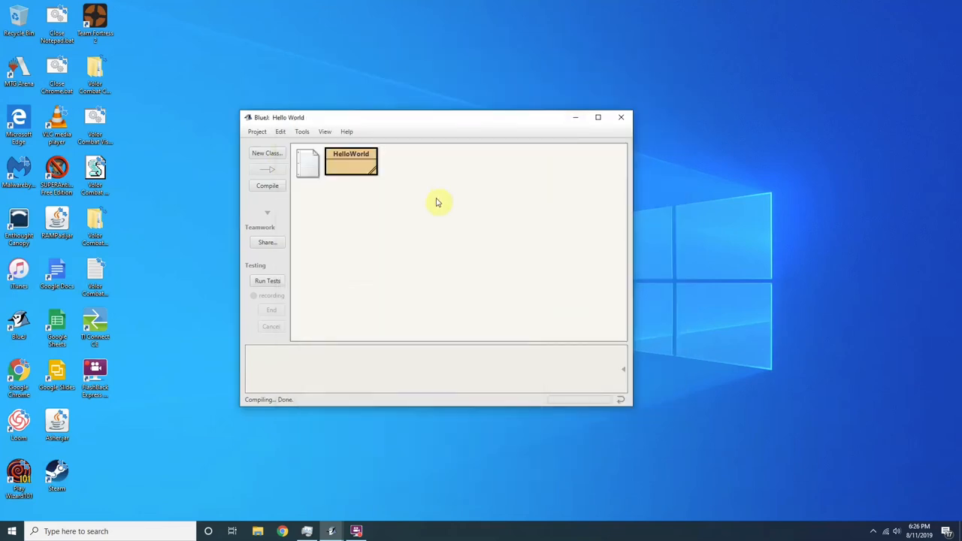
# Step: Run HelloWorld's void main(String[] args) from the class's context menu
pyautogui.rightClick(351, 162)
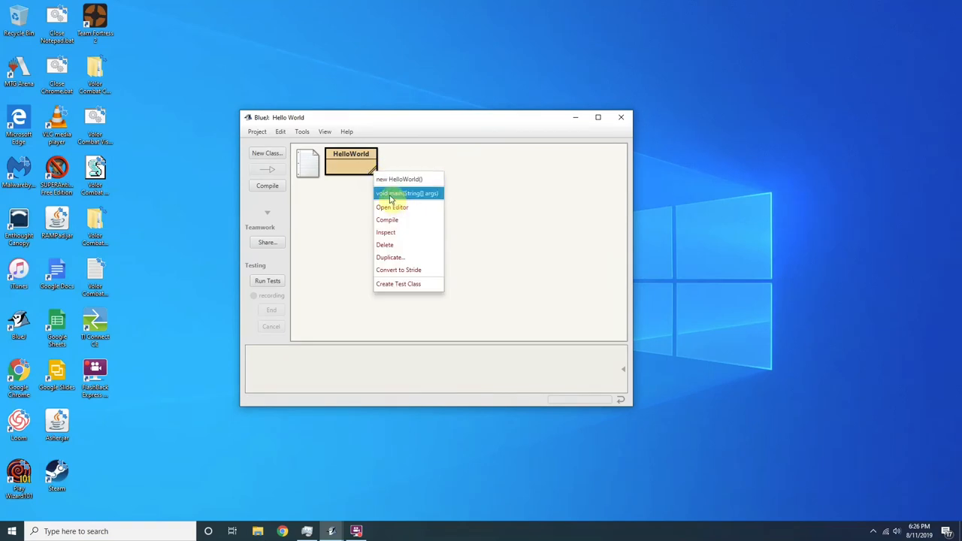
pyautogui.click(406, 192)
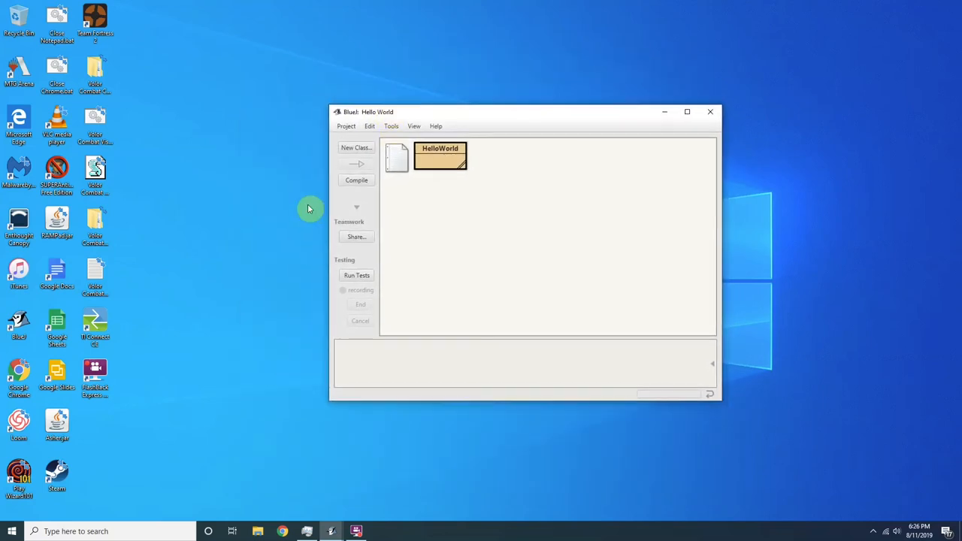
pyautogui.moveTo(526, 111); pyautogui.dragTo(448, 96)
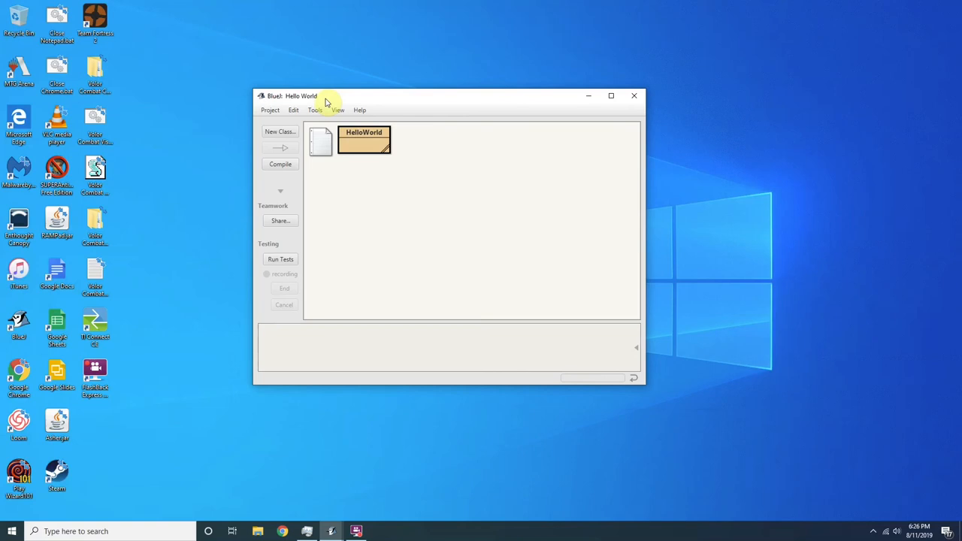
pyautogui.moveTo(308, 90)
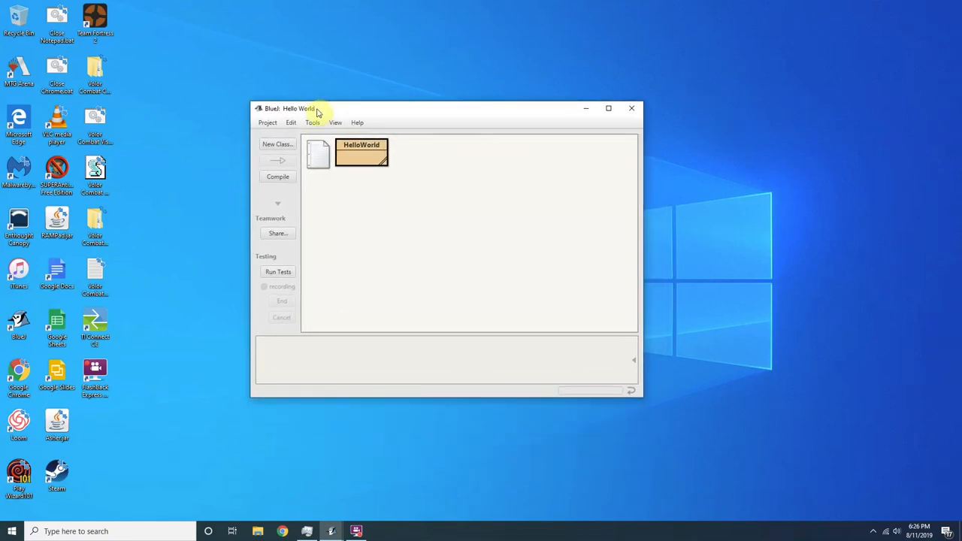
pyautogui.moveTo(650, 96)
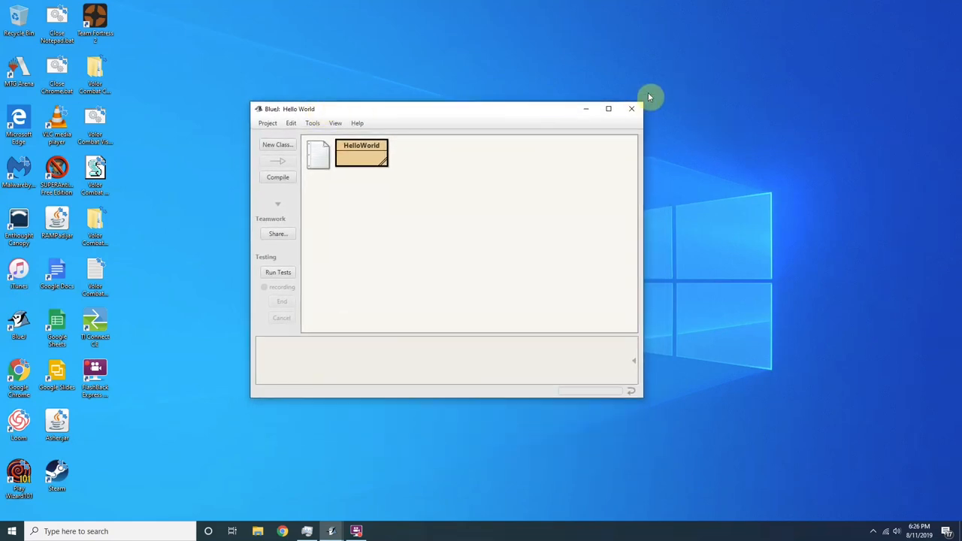
pyautogui.moveTo(610, 87)
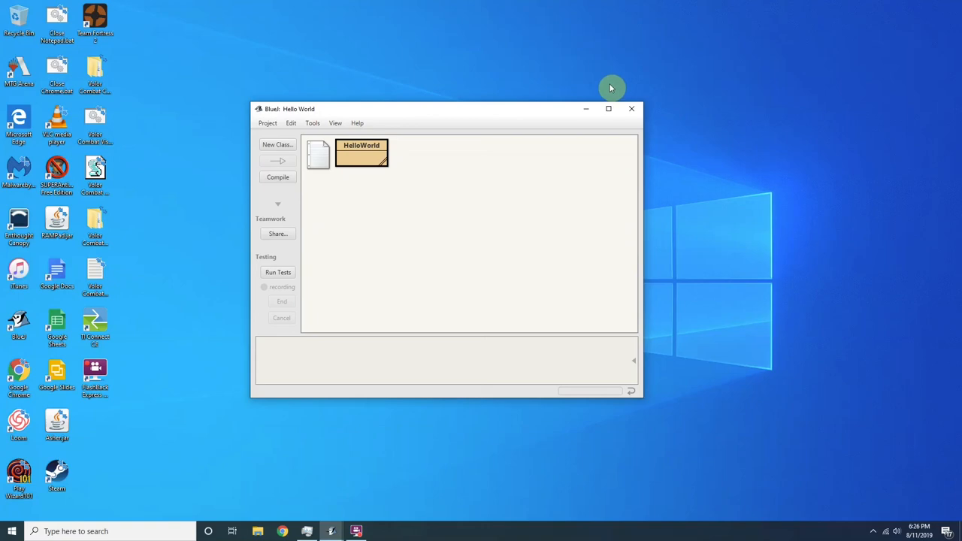